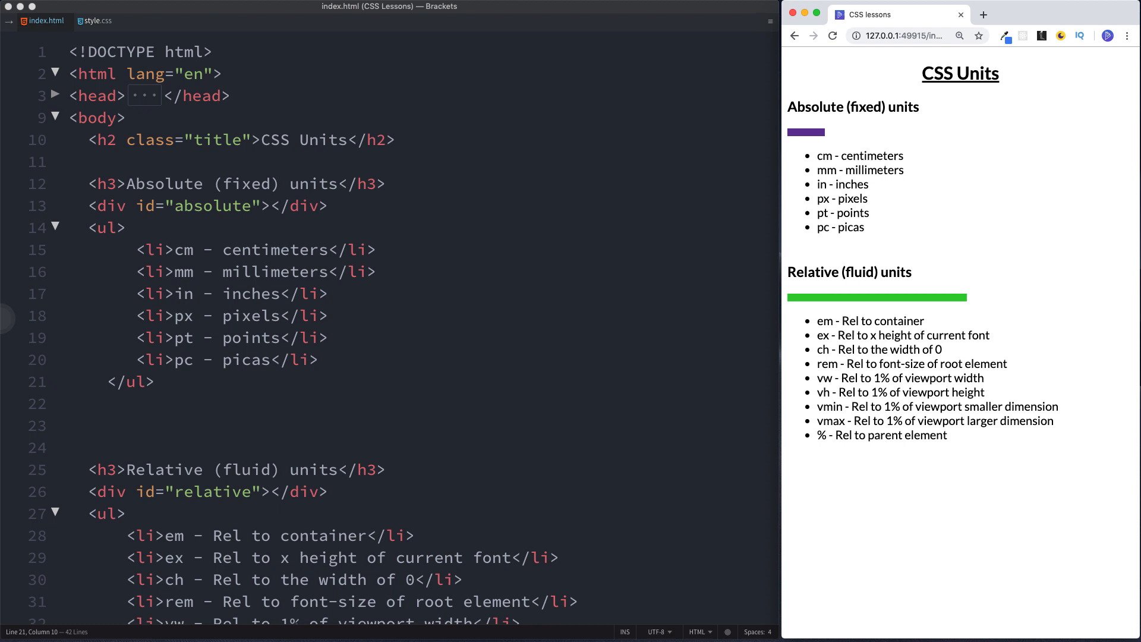
# - Switch to style.css, which holds the div, #absolute and #relative rules
pyautogui.scroll(-3)
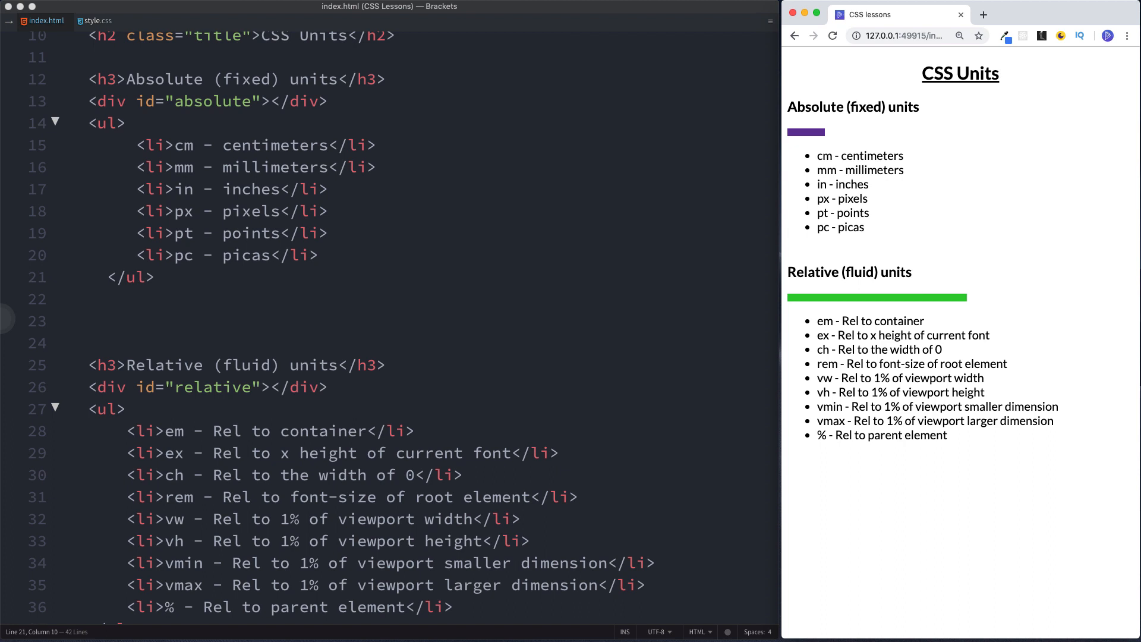
pyautogui.scroll(3)
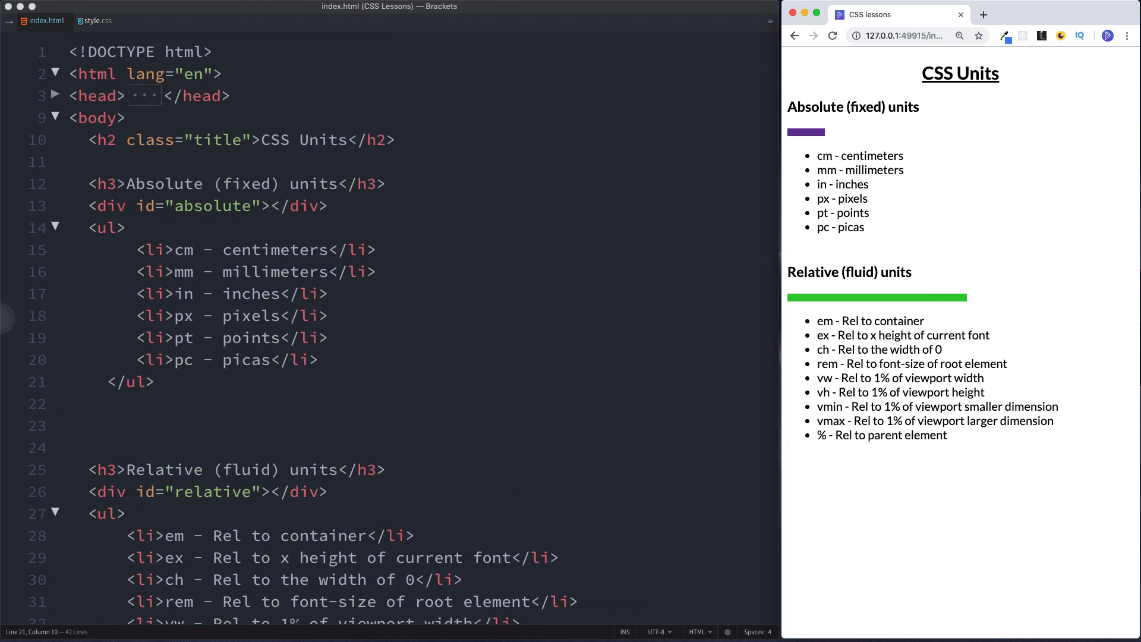
pyautogui.click(96, 22)
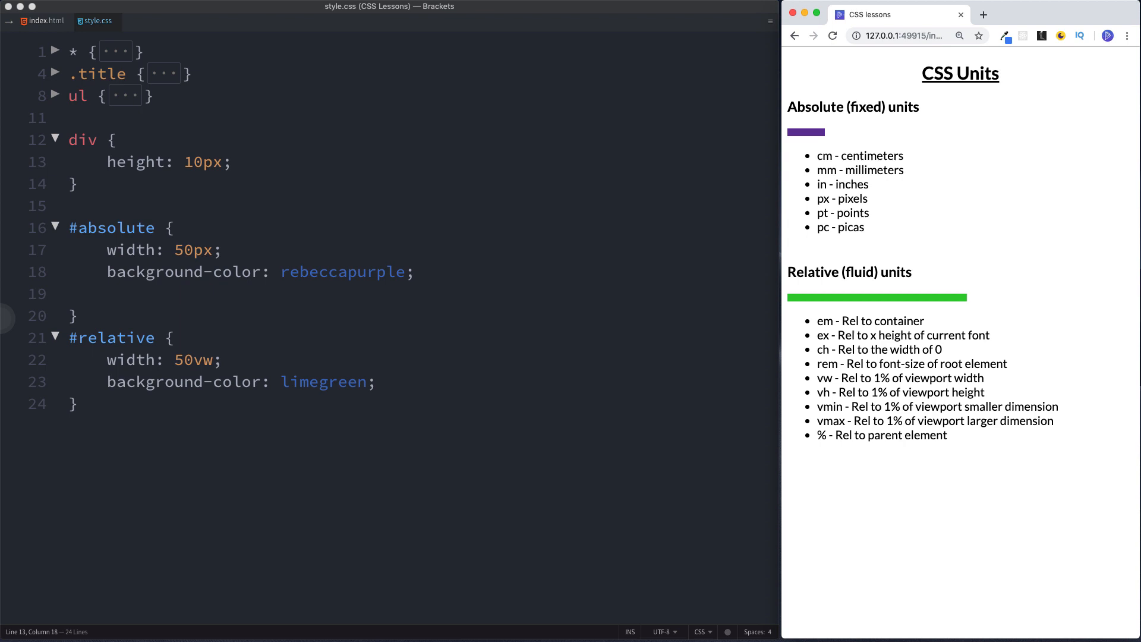
pyautogui.moveTo(958, 73)
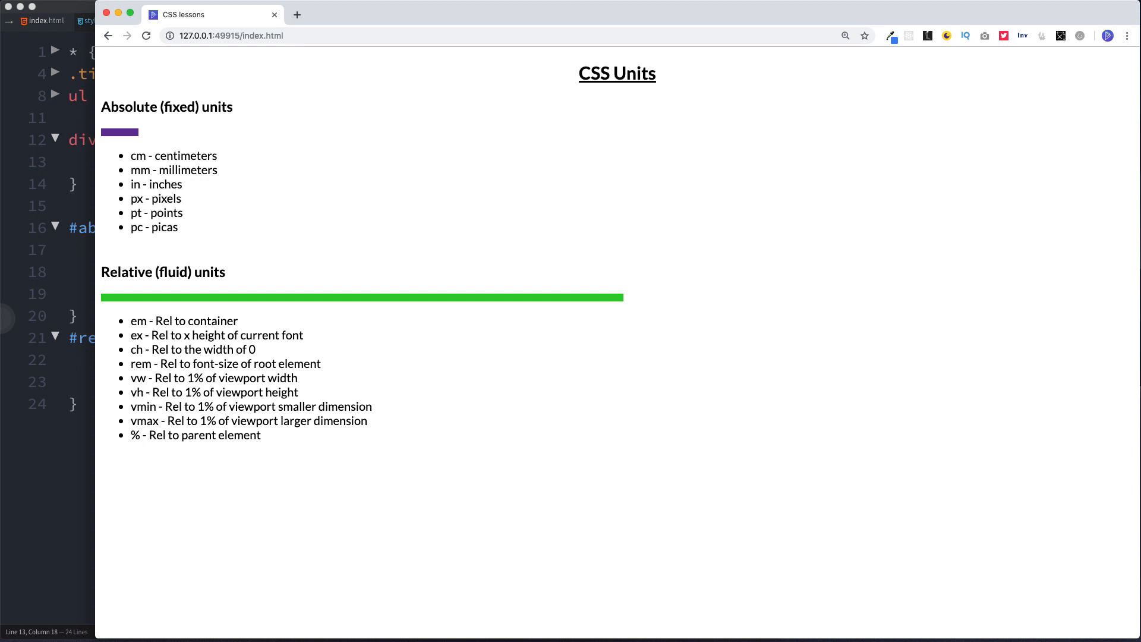
pyautogui.moveTo(203, 333)
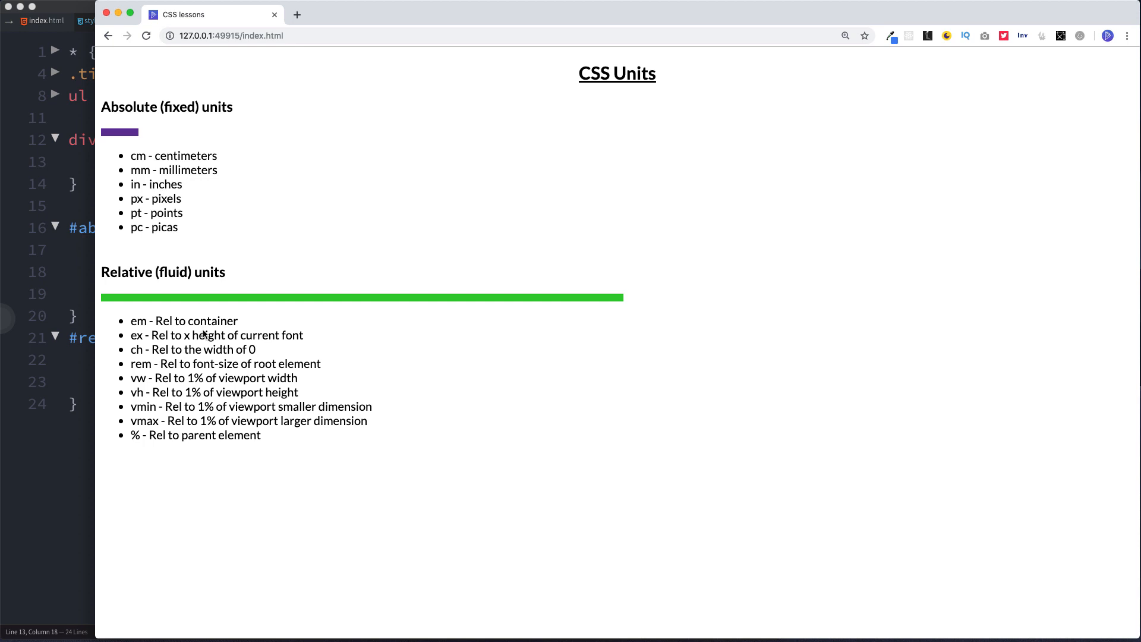
pyautogui.moveTo(203, 335)
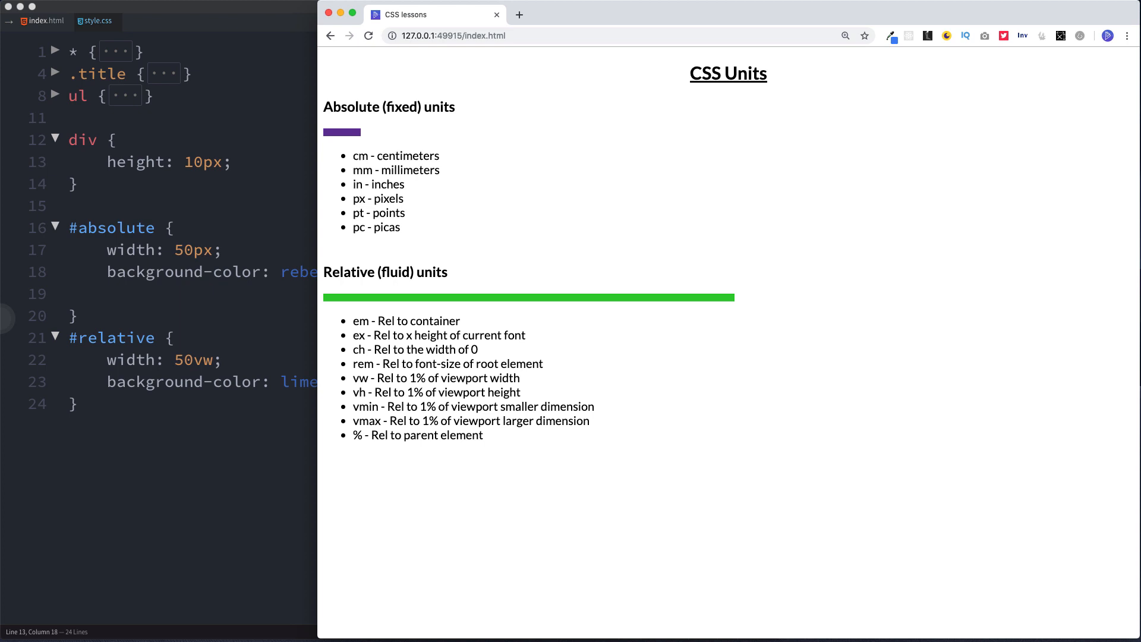
pyautogui.moveTo(392, 325)
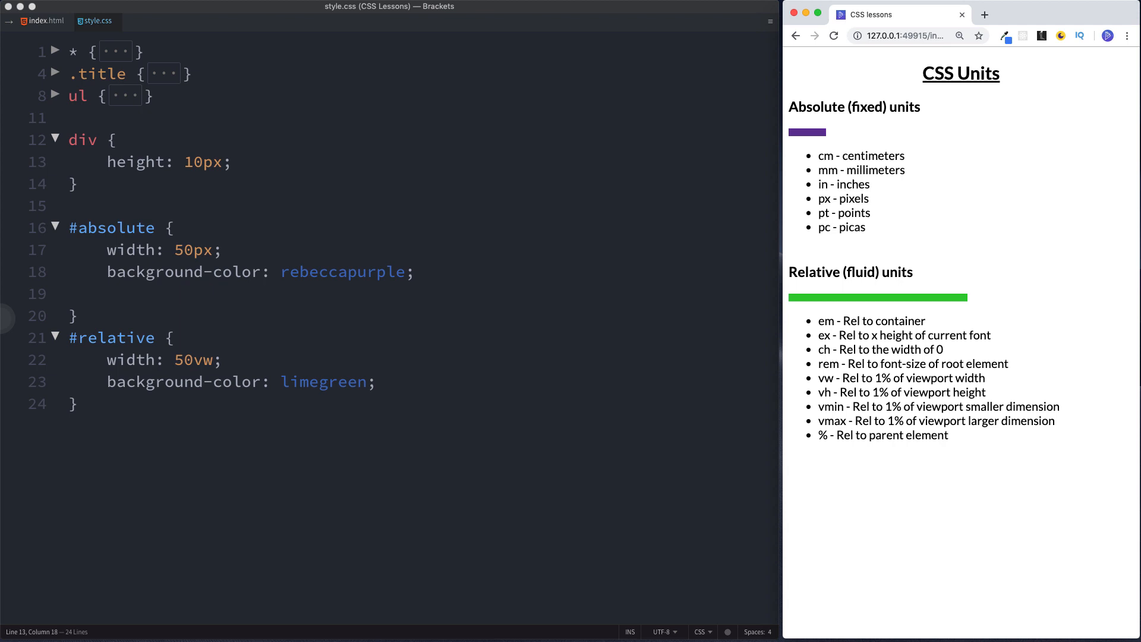
pyautogui.doubleClick(826, 155)
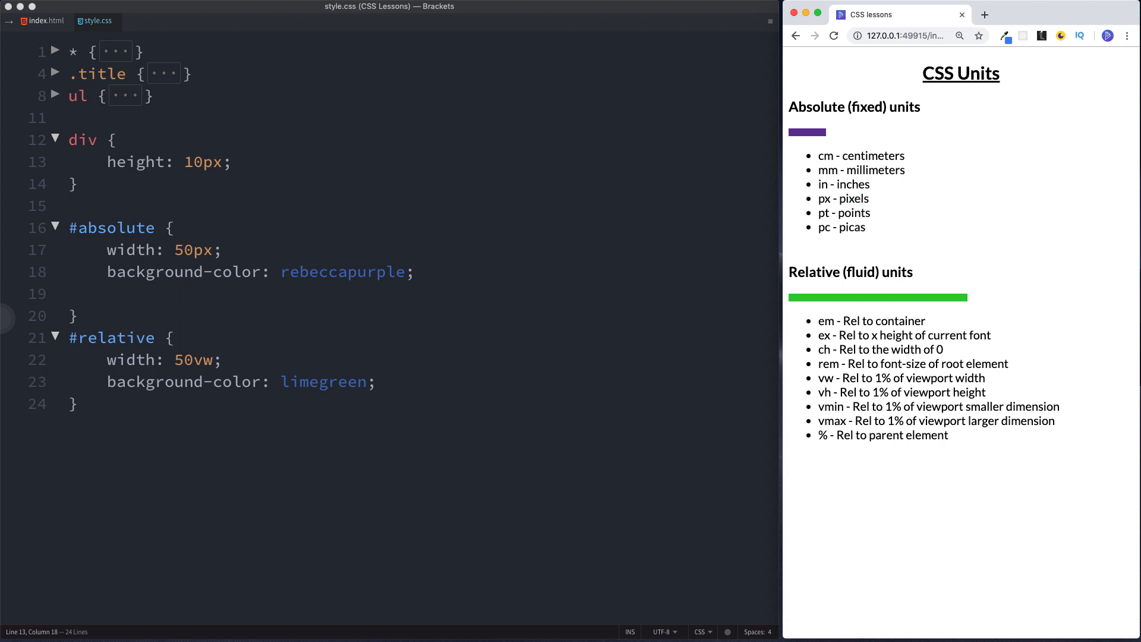
pyautogui.moveTo(825, 328)
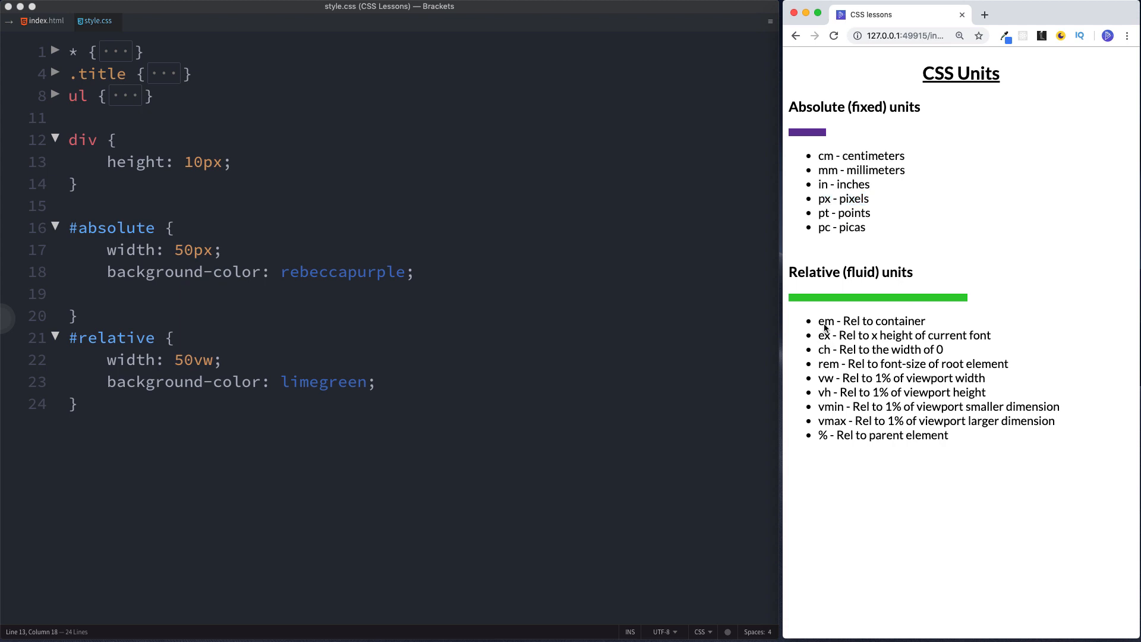
pyautogui.moveTo(820, 320); pyautogui.dragTo(833, 377)
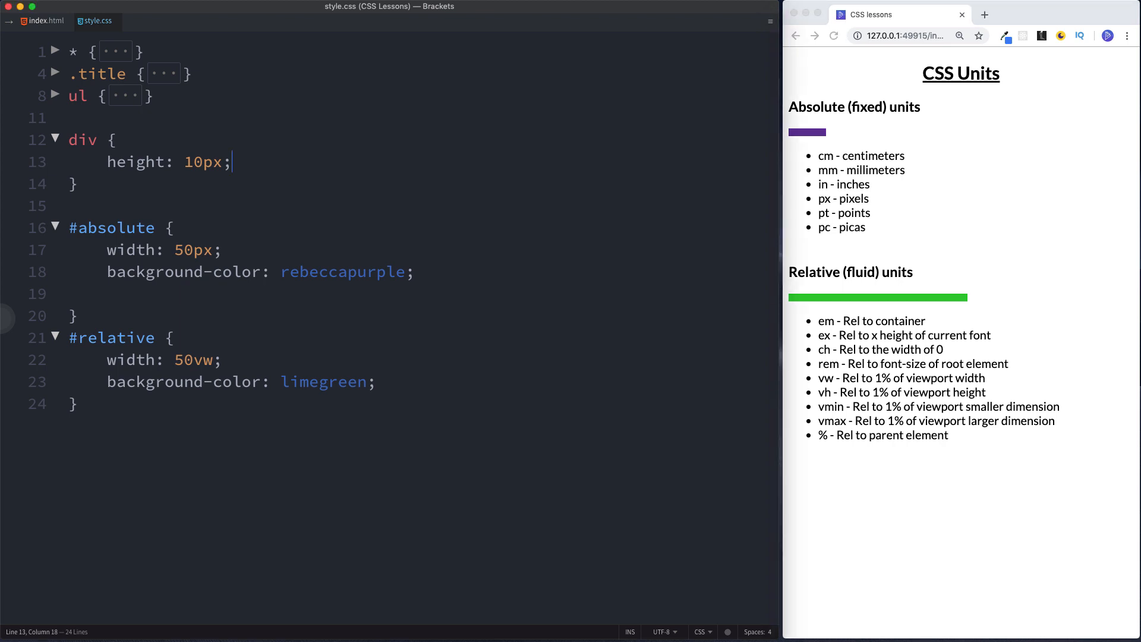
# - Change the #relative width unit from vw to %, making it 50%
pyautogui.press('Backspace')
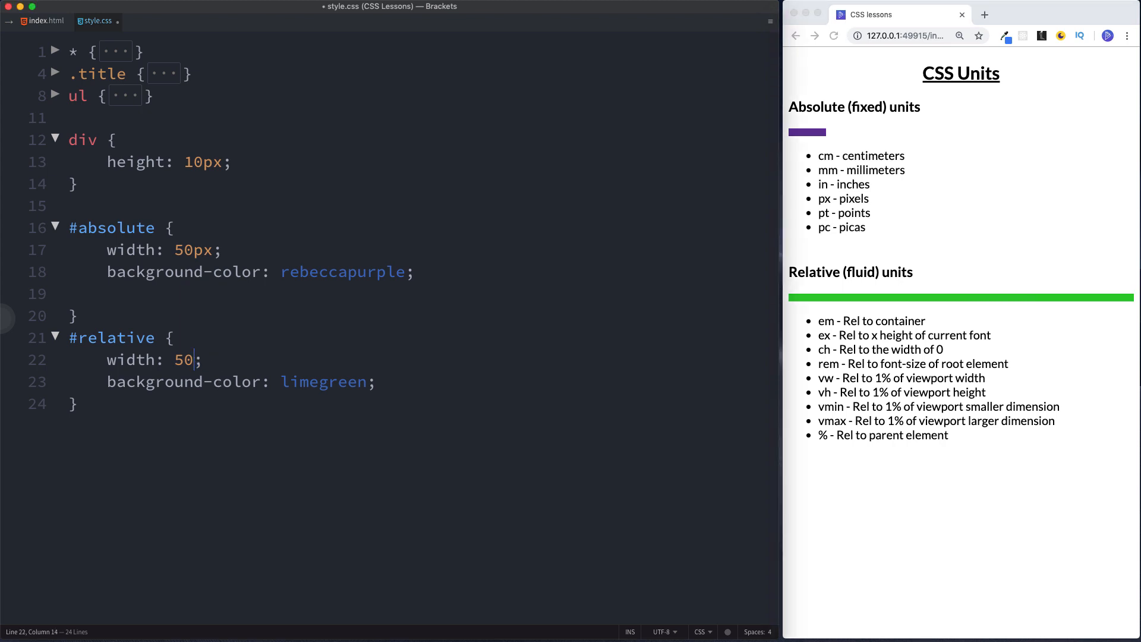
pyautogui.write('%')
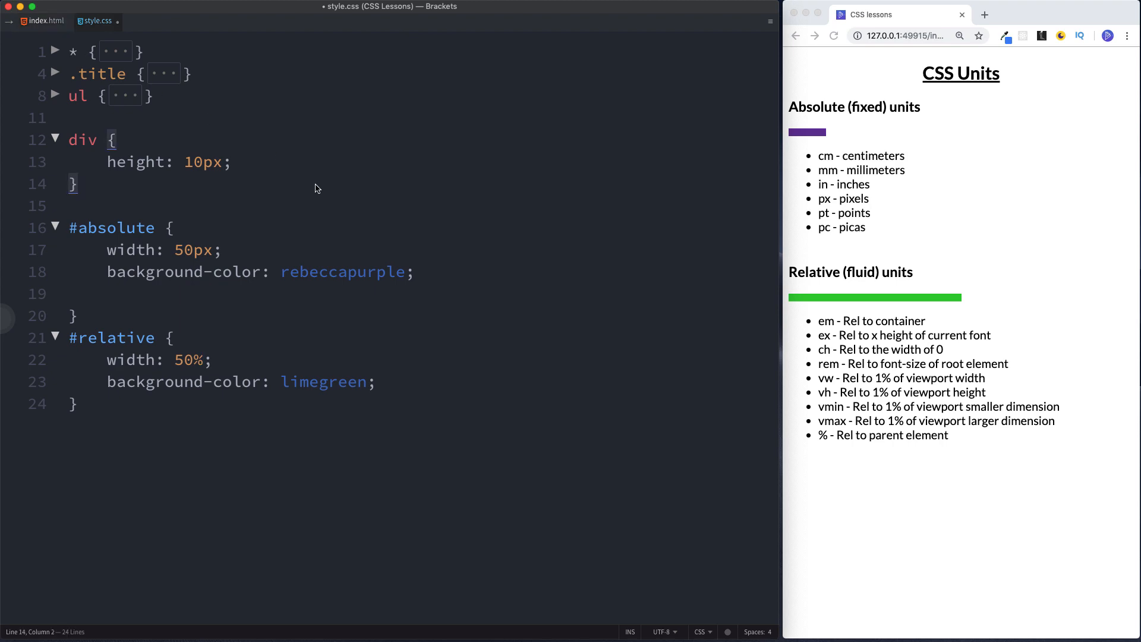
# - In index.html, wrap the relative div in a new div with id 'outerDiv', then return to style.css
pyautogui.click(41, 22)
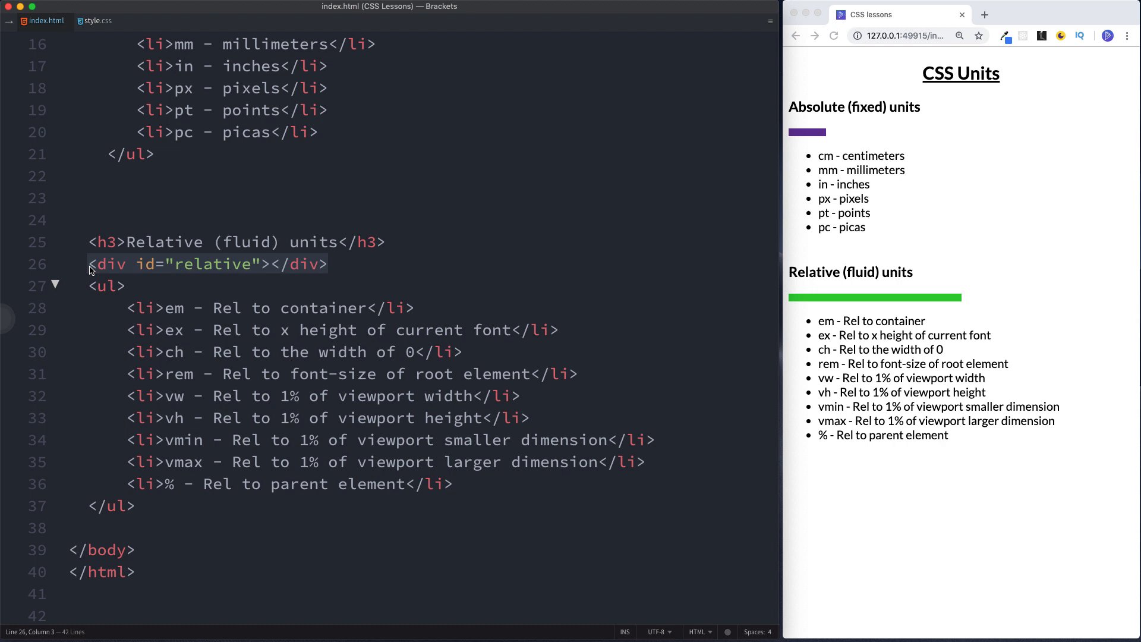
pyautogui.write('#outer')
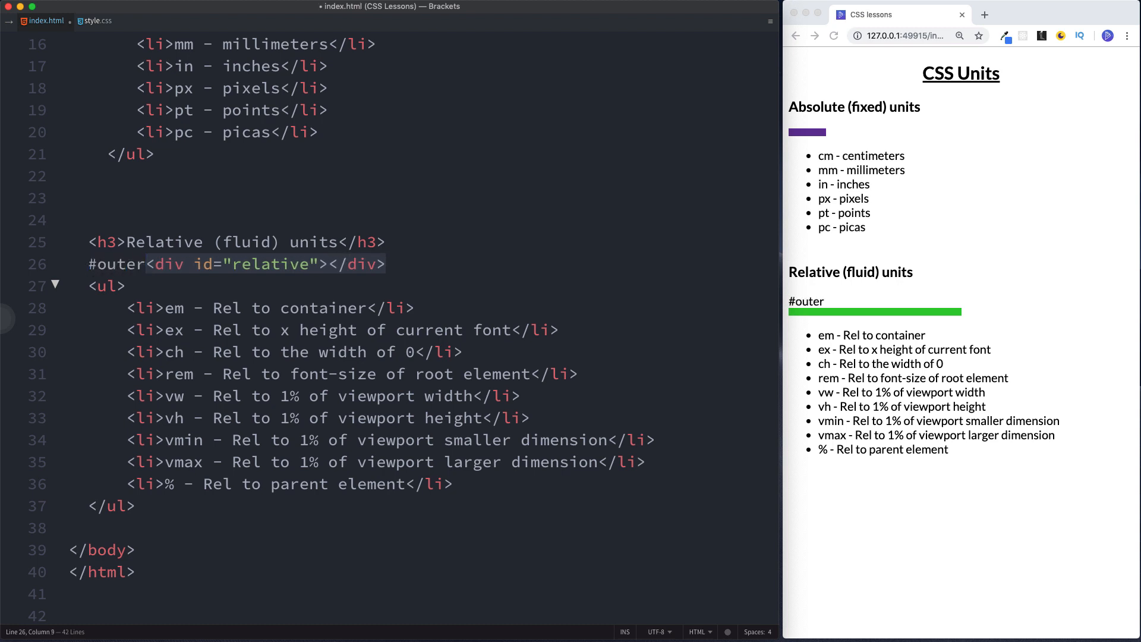
pyautogui.write('Di')
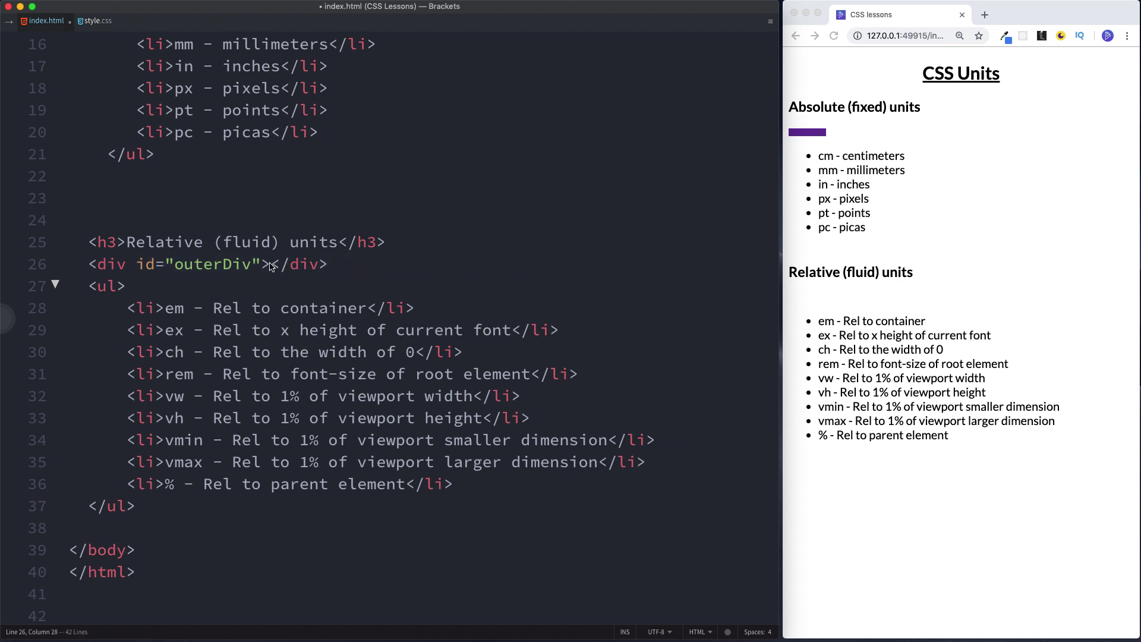
pyautogui.write('<div id="relative"></div>')
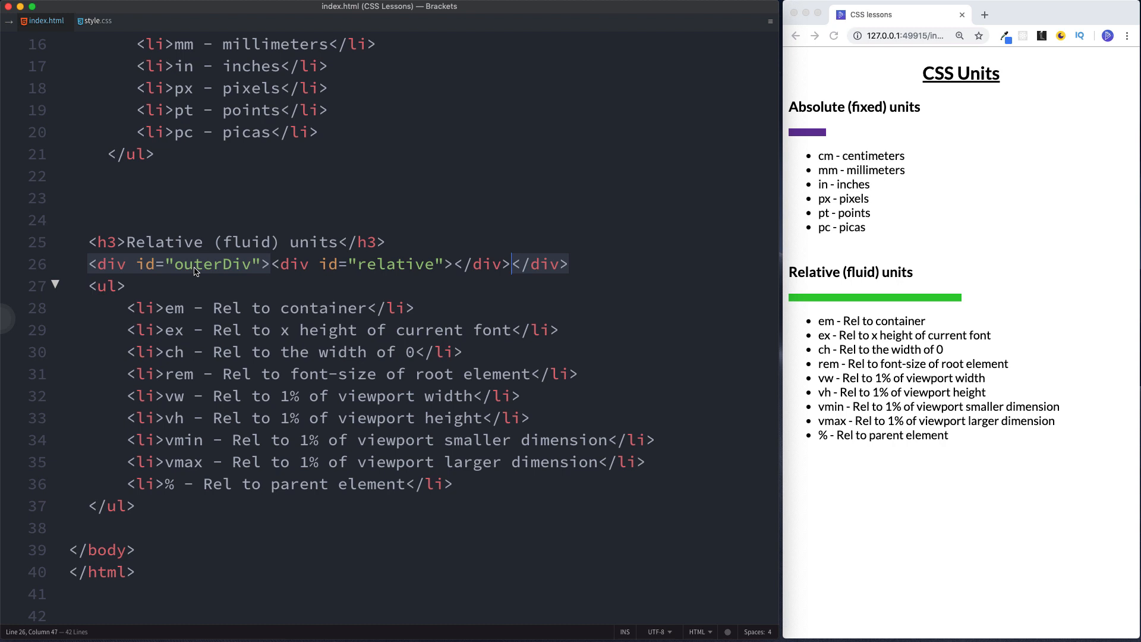
pyautogui.click(99, 22)
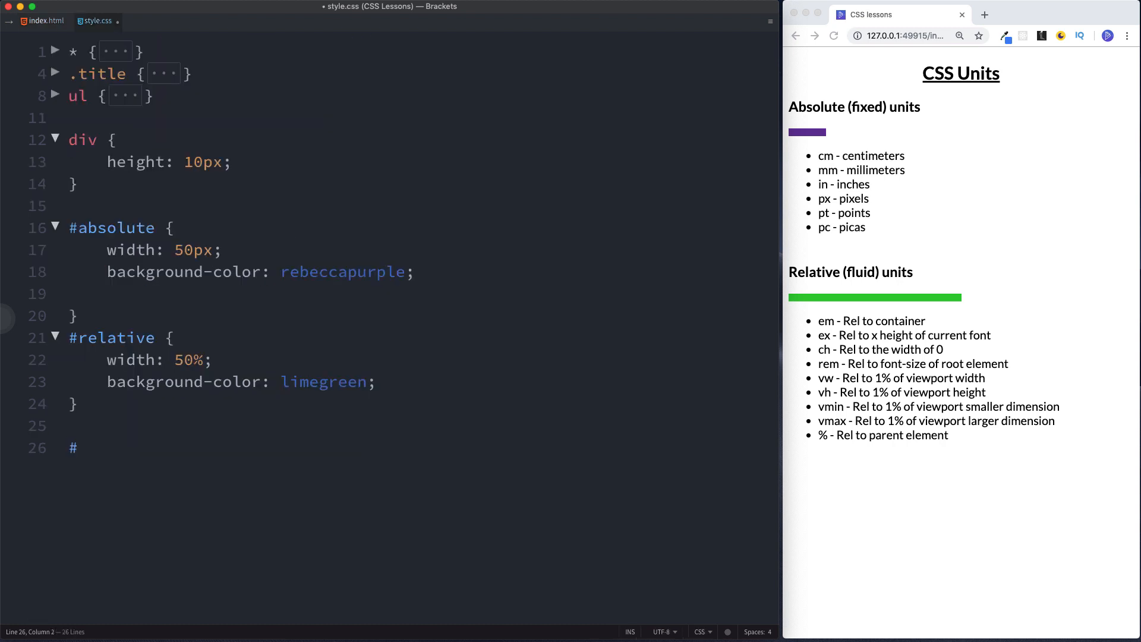
# - Add a '#outerDiv { width: 100px; }' rule below #relative
pyautogui.write('ou')
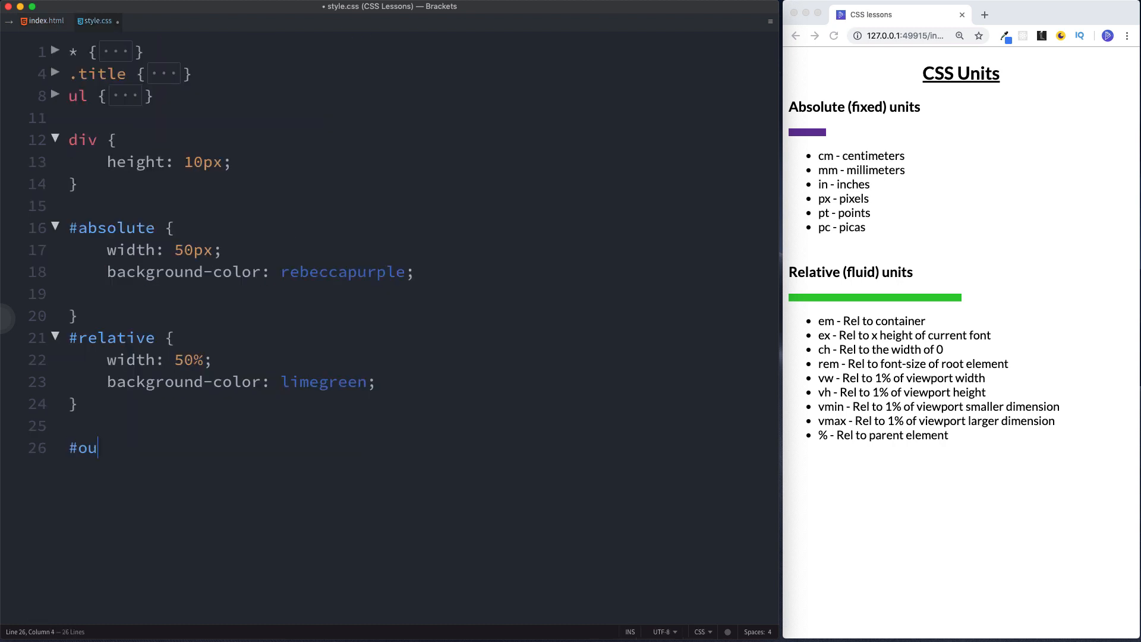
pyautogui.write('terDiv {')
pyautogui.write('width: 1')
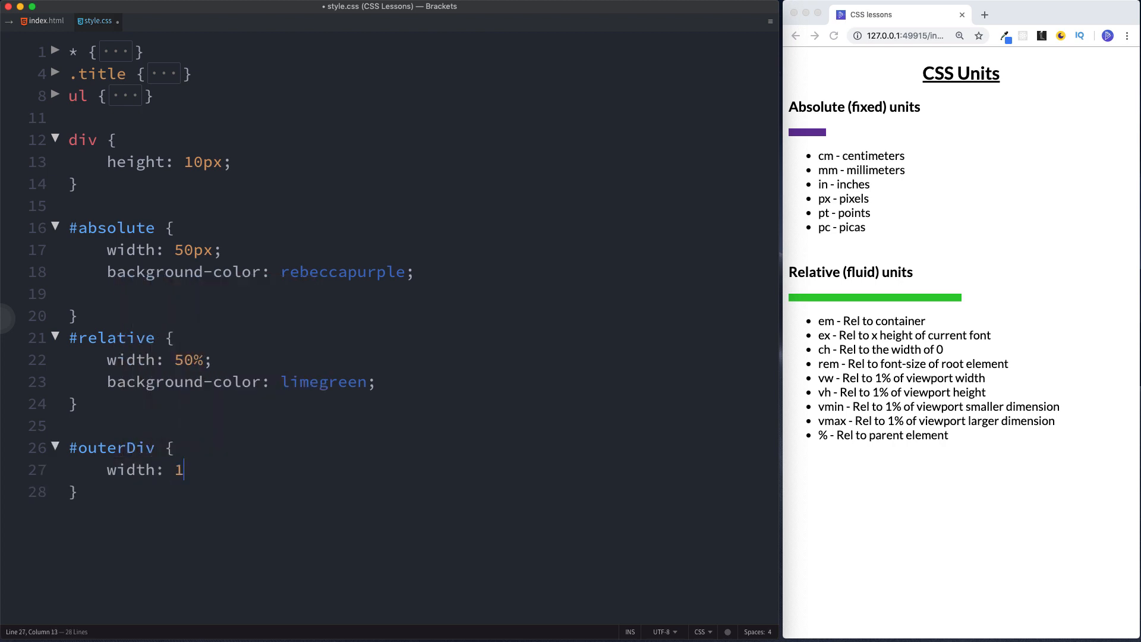
pyautogui.write('00px')
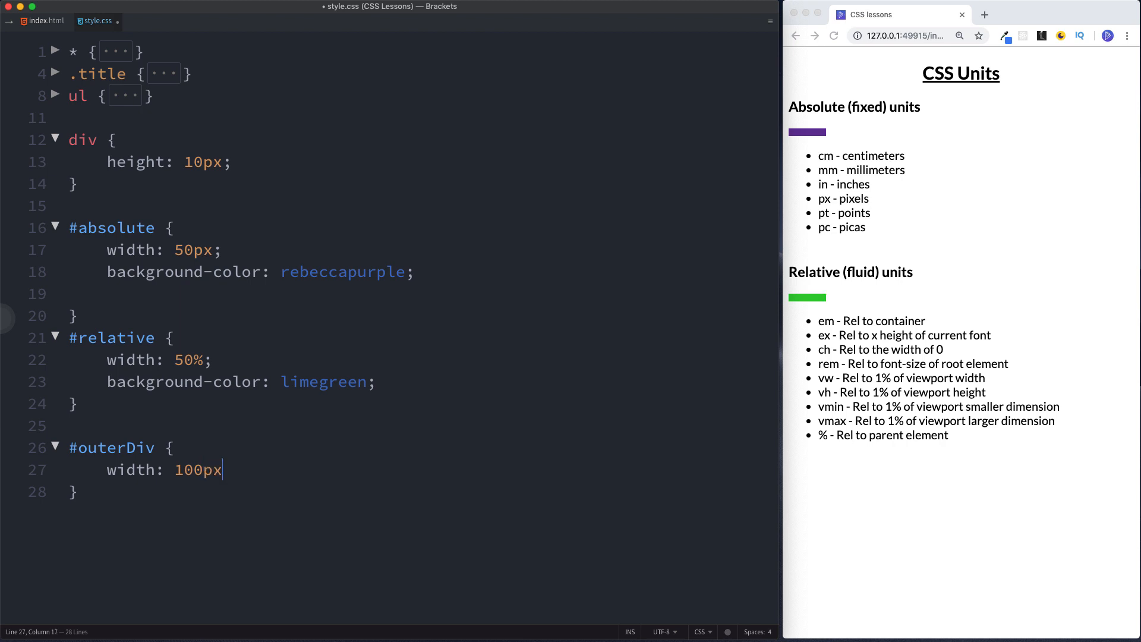
pyautogui.write(';')
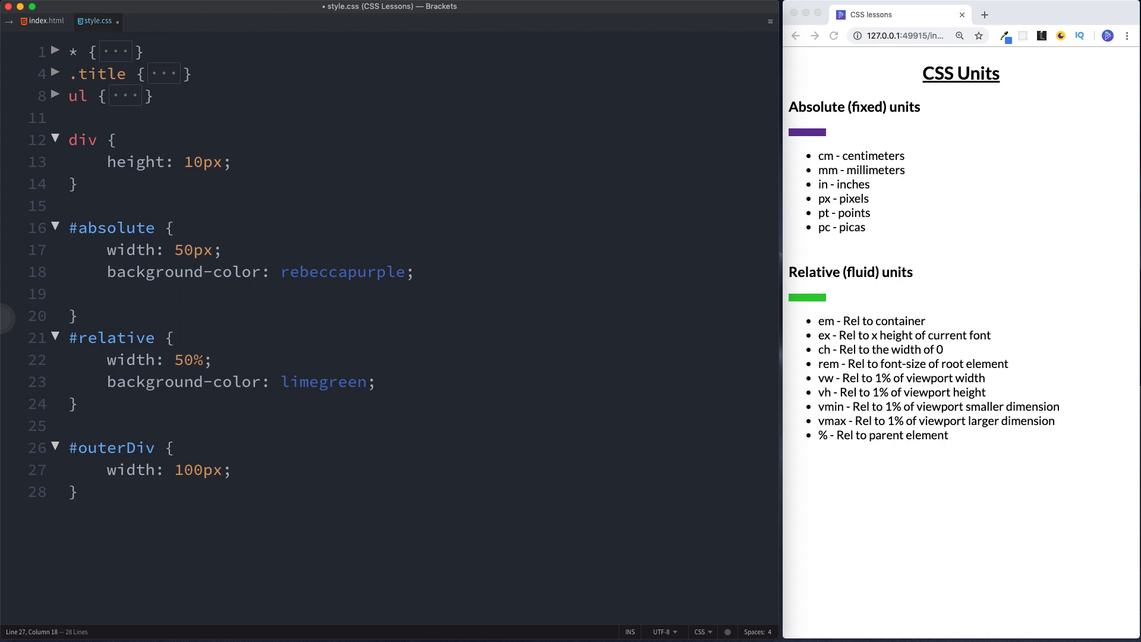
pyautogui.moveTo(770, 160)
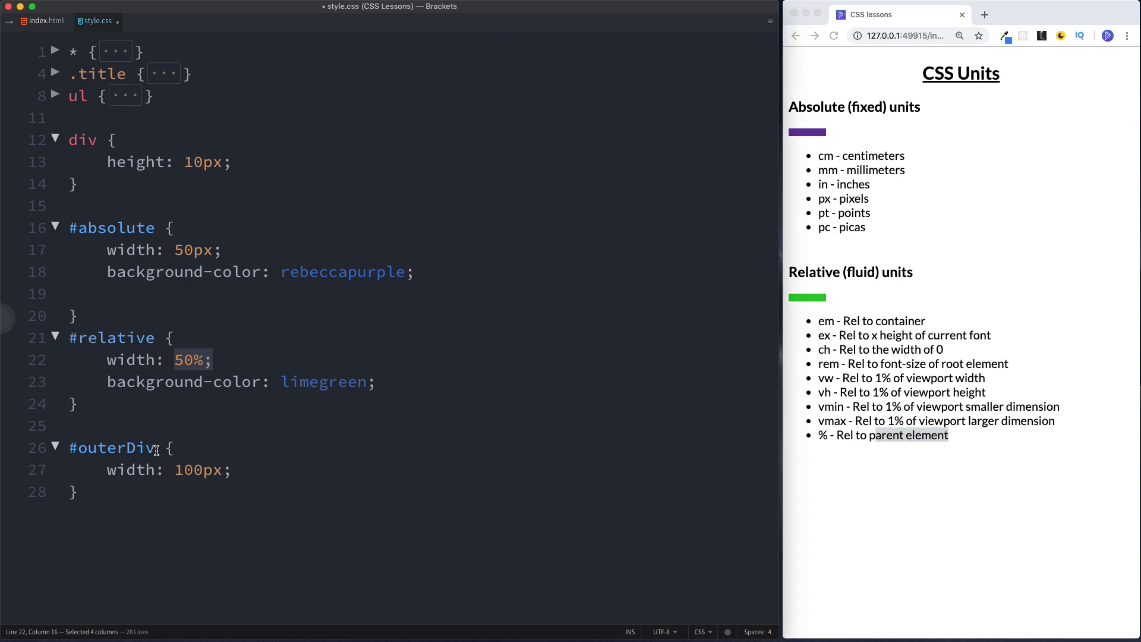
# - Add 'border: 2px solid red;' and 'padding: 3px;' to the #outerDiv rule
pyautogui.click(74, 491)
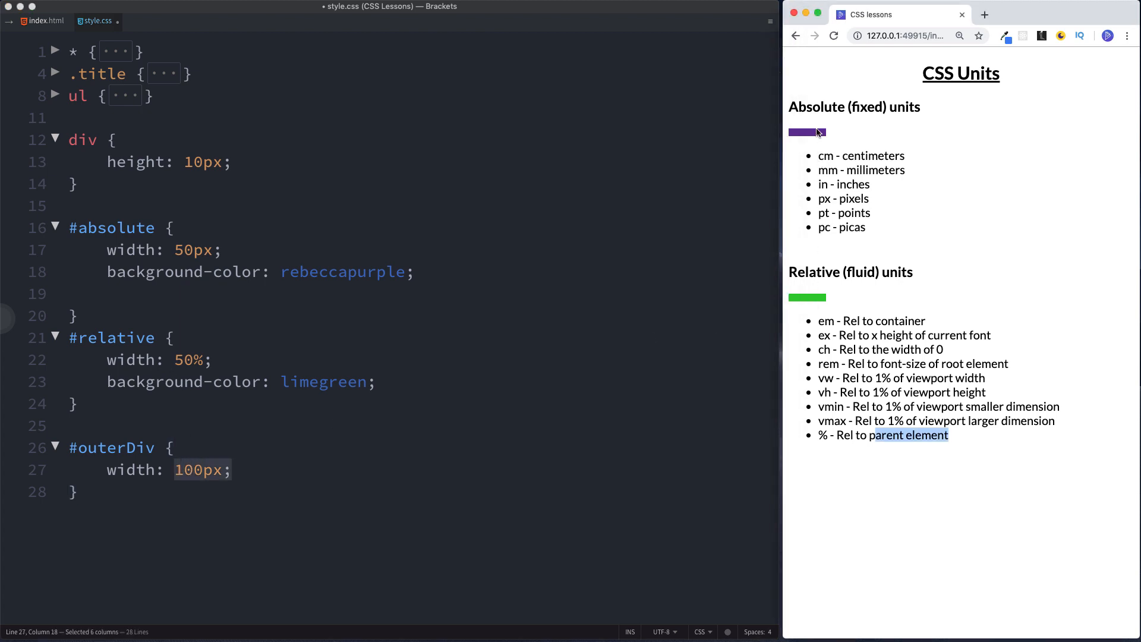
pyautogui.click(234, 469)
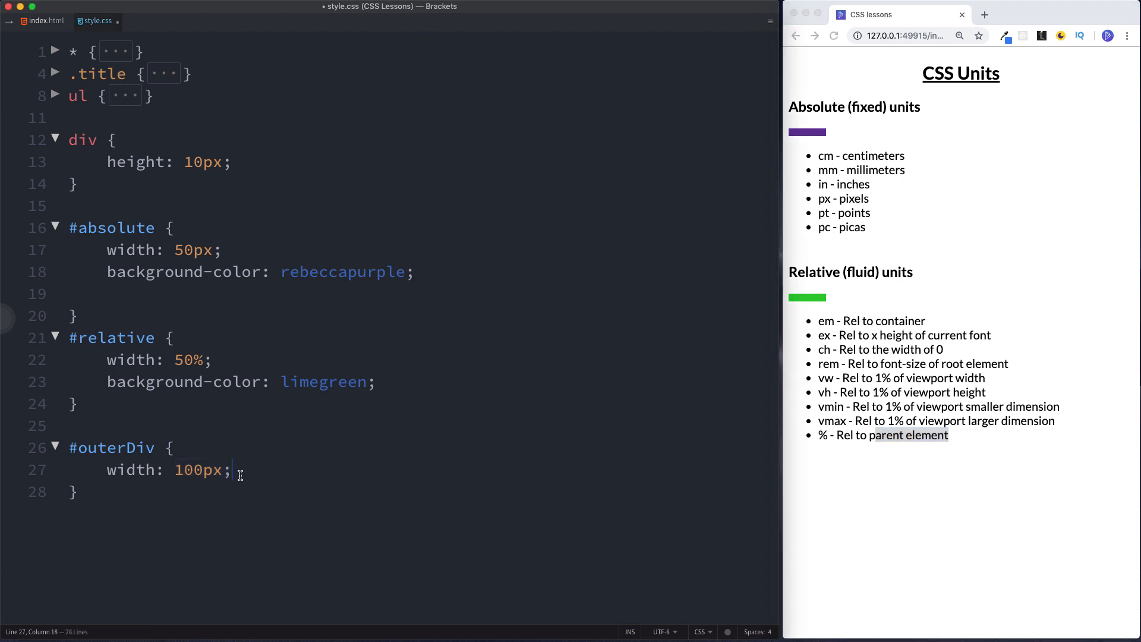
pyautogui.press('Enter')
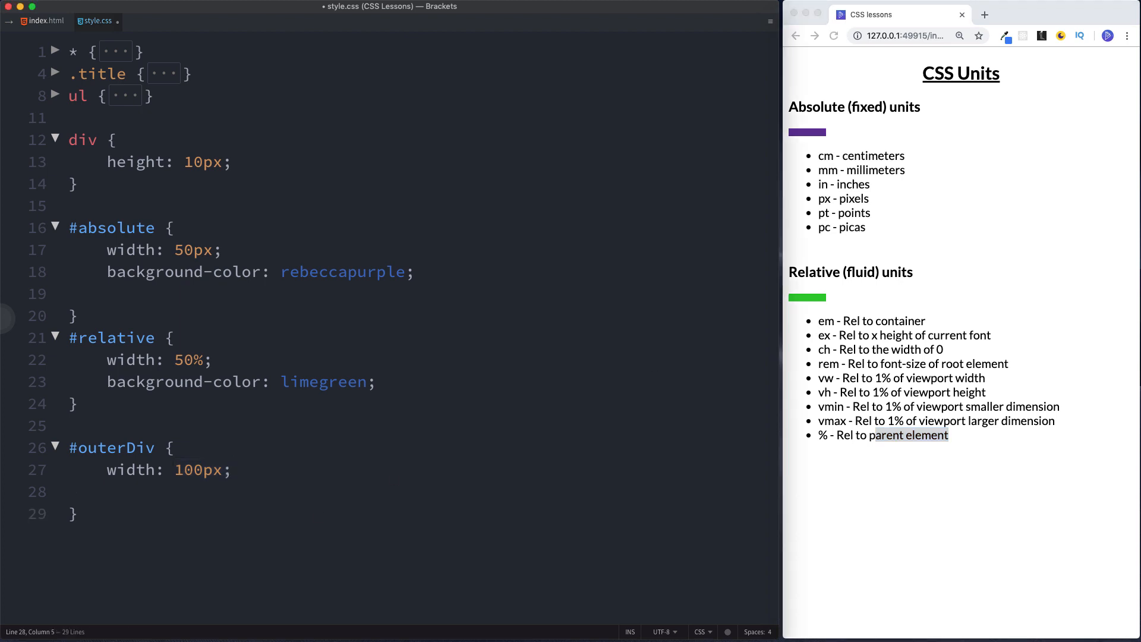
pyautogui.write('border:')
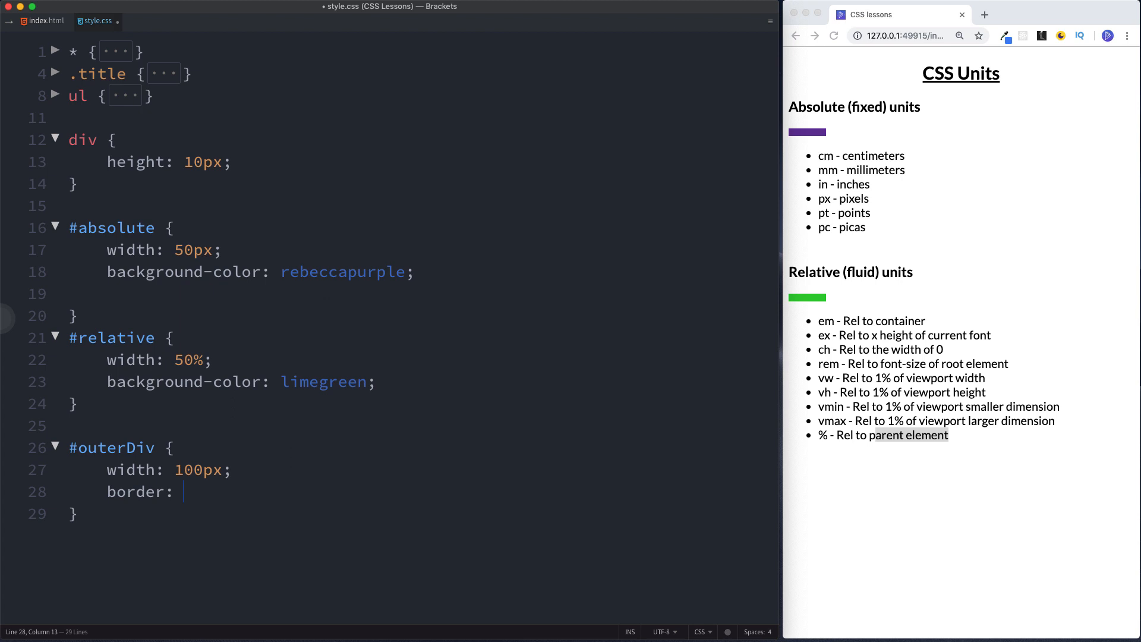
pyautogui.write('2px solid r')
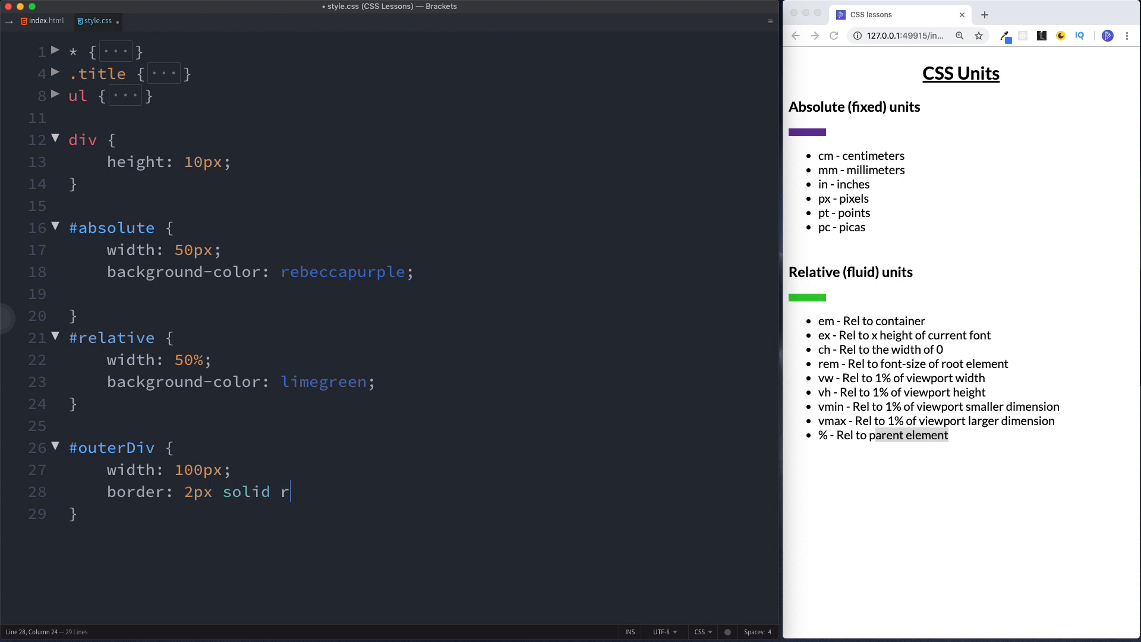
pyautogui.write('ed;')
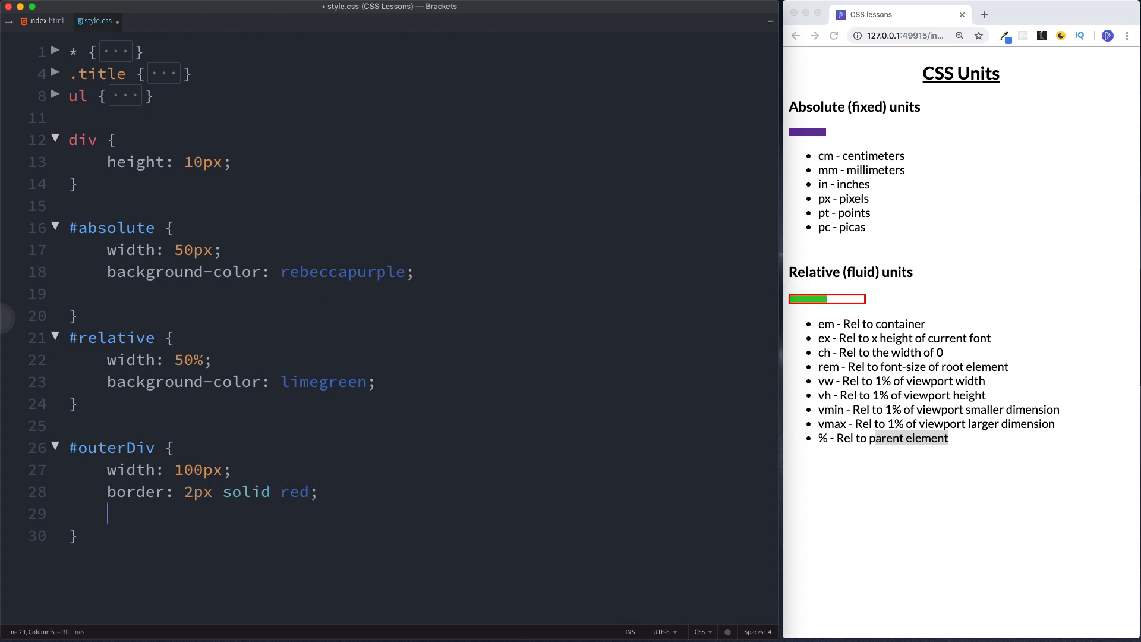
pyautogui.write('padding:')
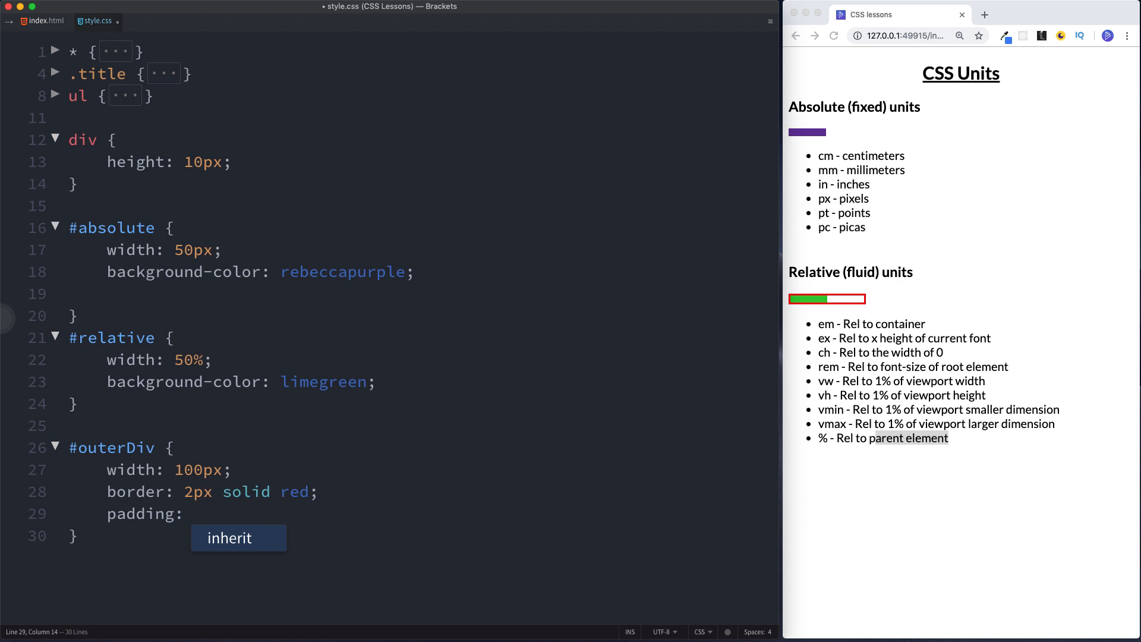
pyautogui.write('3px;')
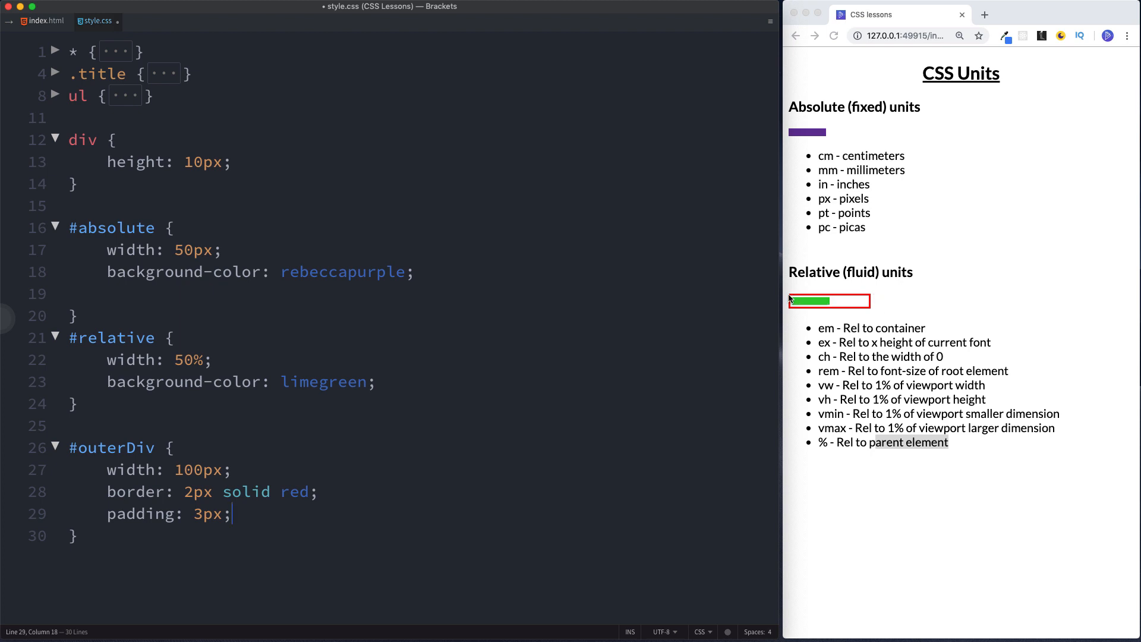
pyautogui.moveTo(873, 304)
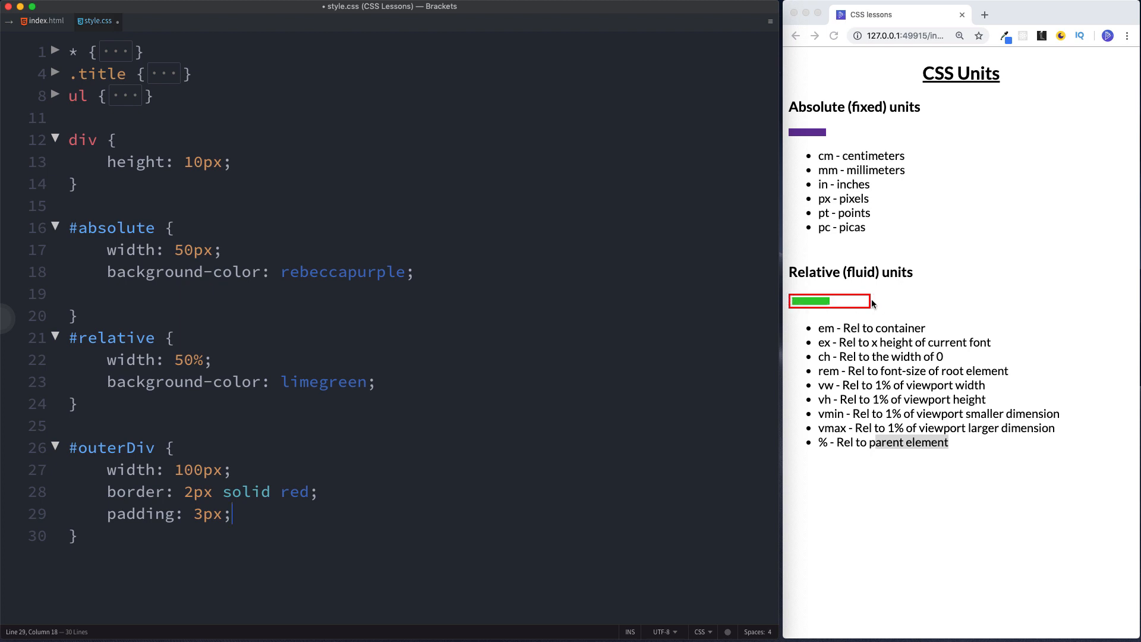
pyautogui.moveTo(836, 310)
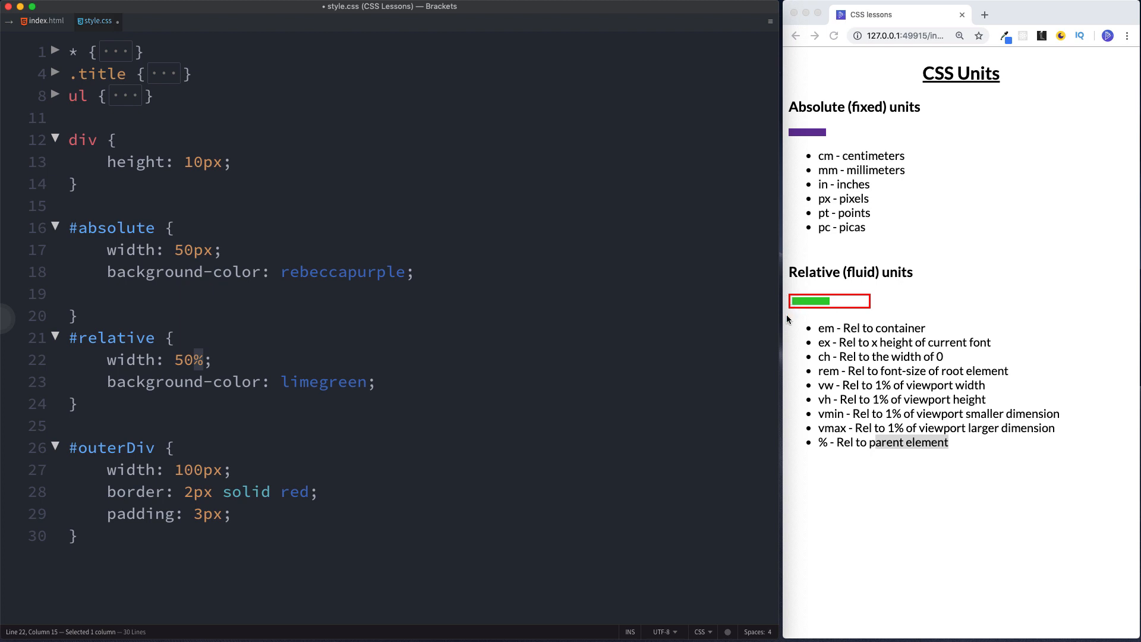
pyautogui.moveTo(784, 291)
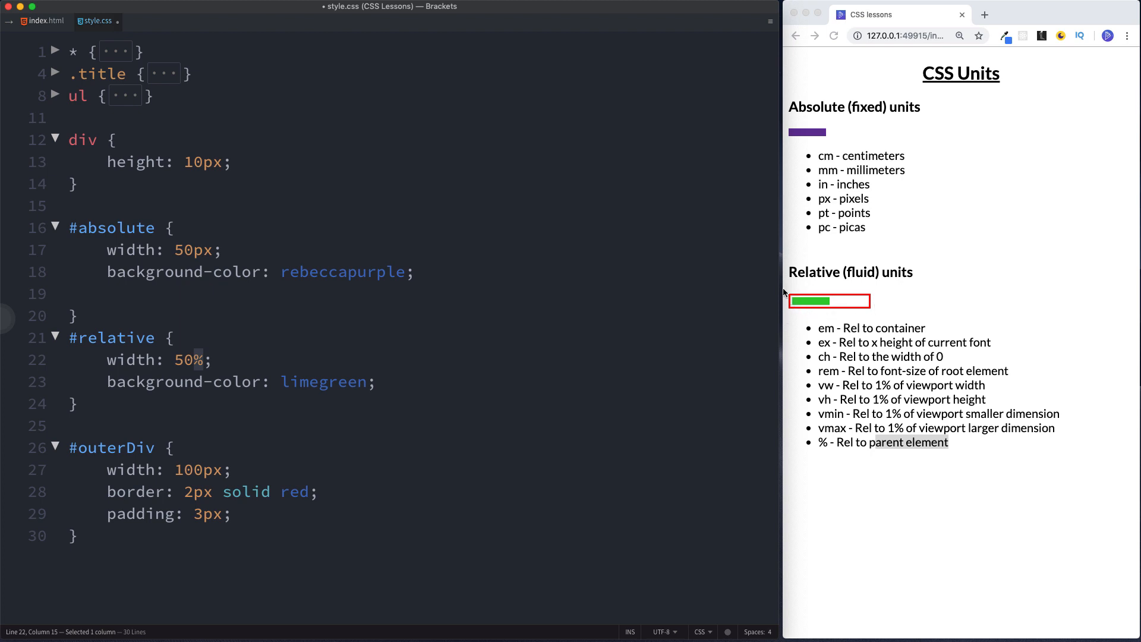
pyautogui.moveTo(831, 313)
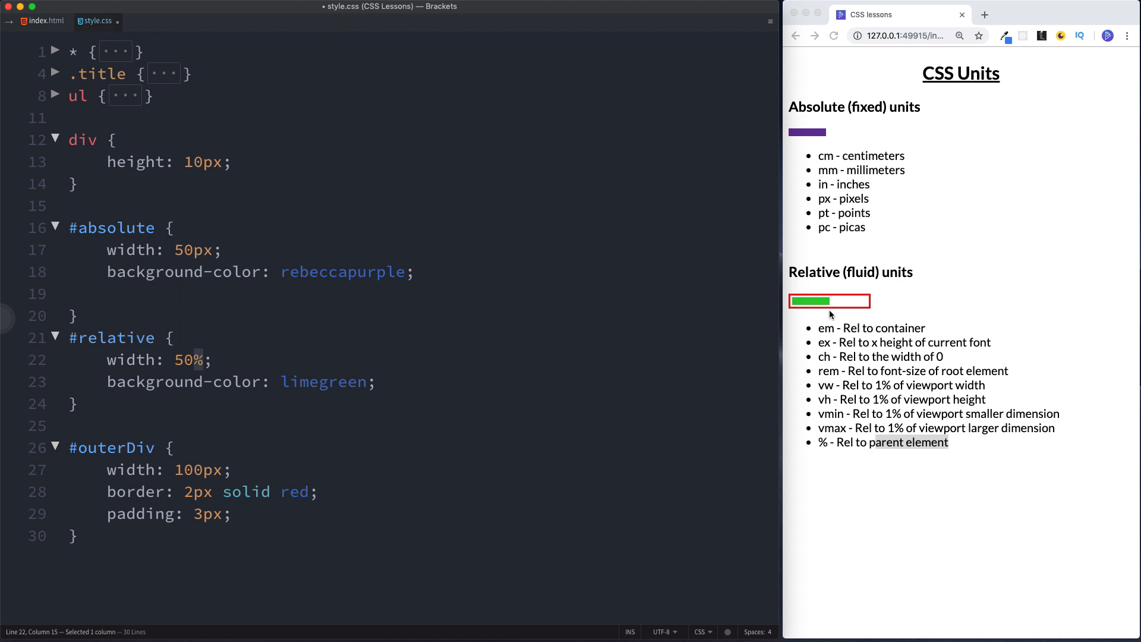
# - Test #outerDiv widths of 200px and 500px, then restore 100px and save
pyautogui.click(186, 469)
pyautogui.write('2')
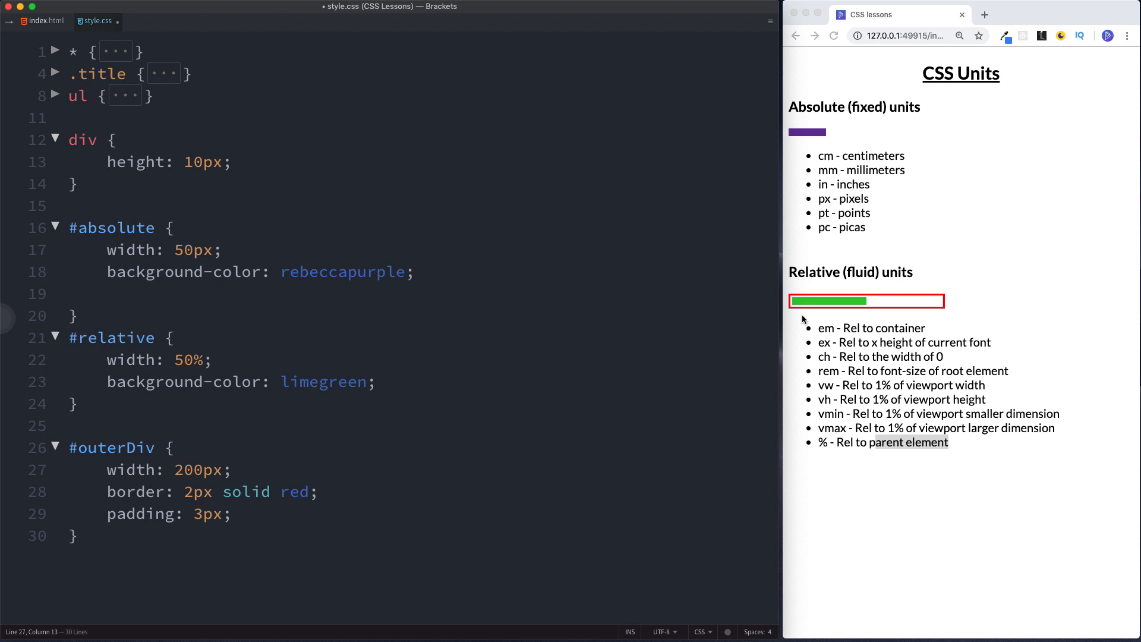
pyautogui.moveTo(799, 304)
pyautogui.write('5')
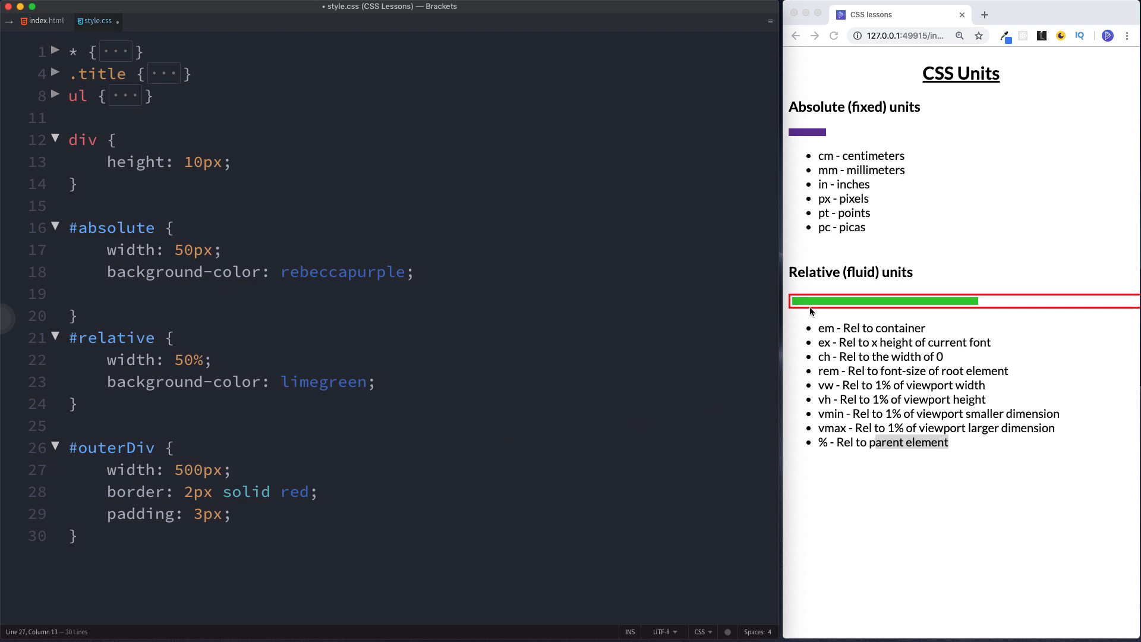
pyautogui.moveTo(832, 299)
pyautogui.write('1')
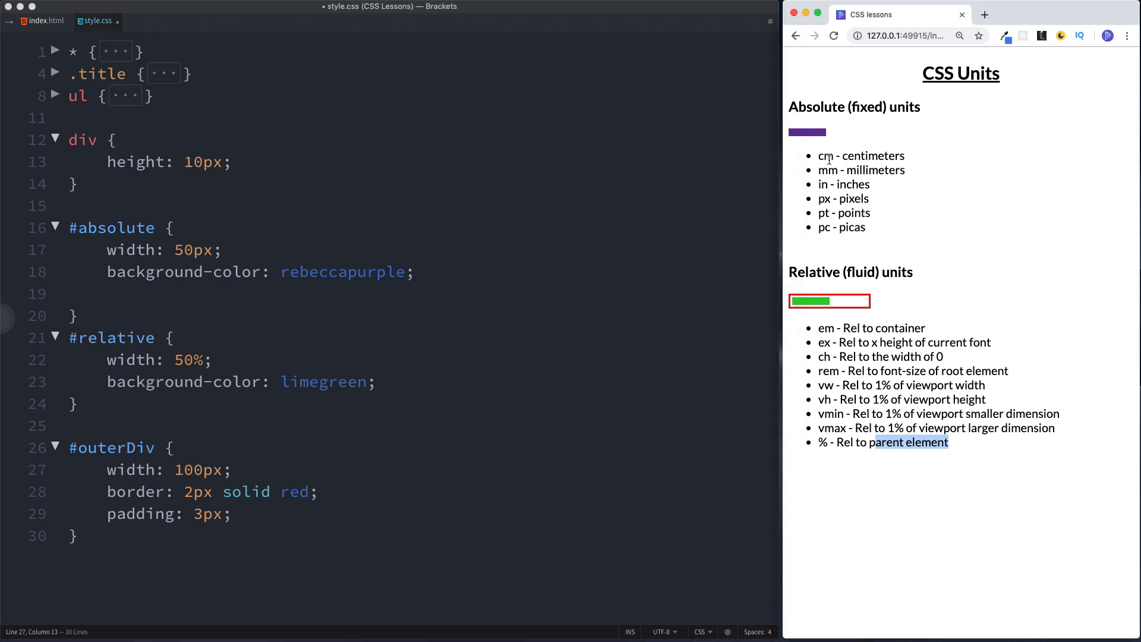
pyautogui.moveTo(840, 155)
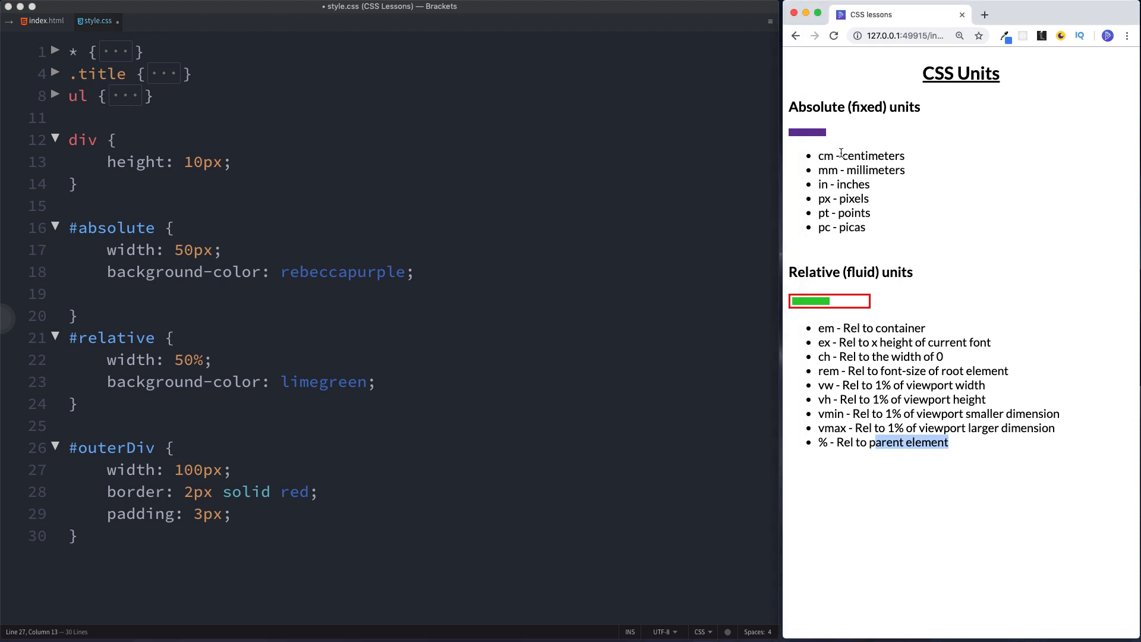
pyautogui.moveTo(917, 388)
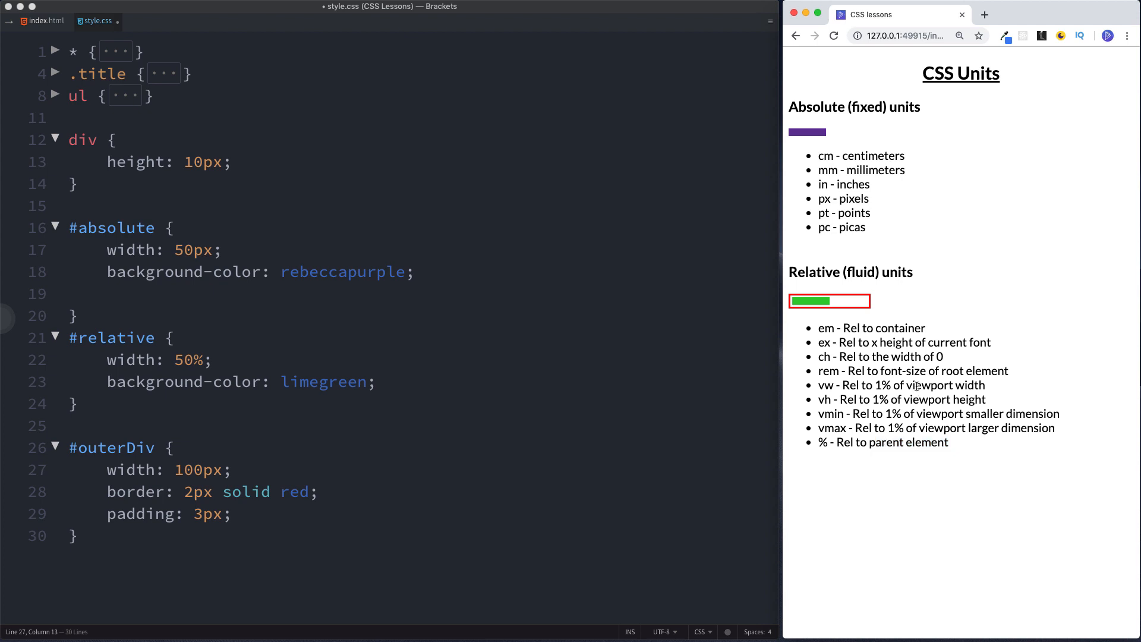
pyautogui.moveTo(866, 438)
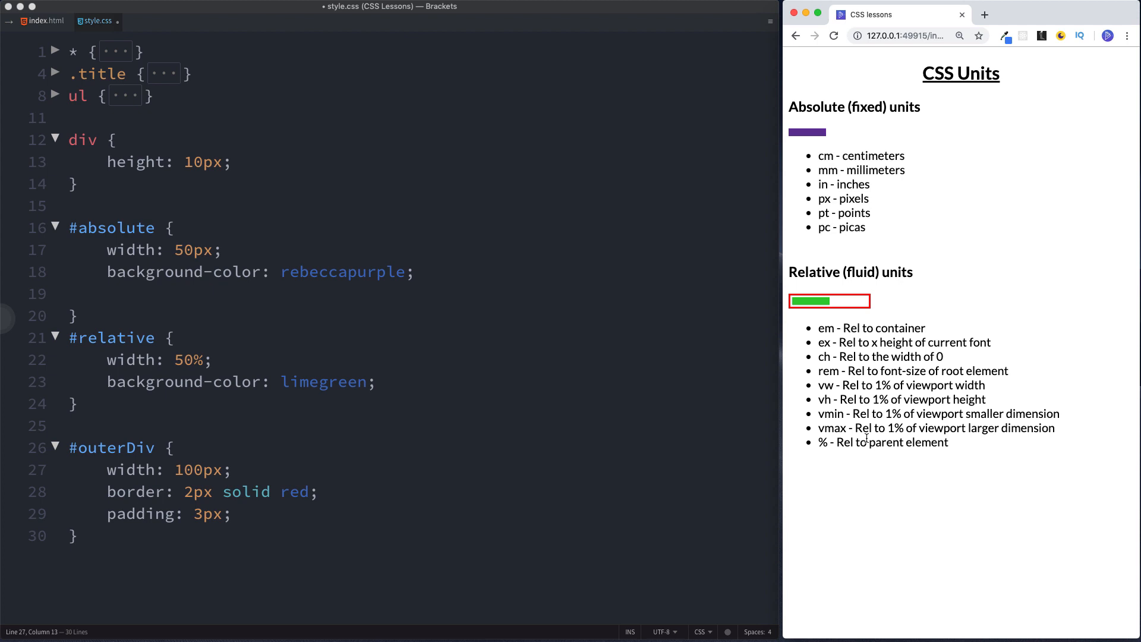
pyautogui.moveTo(574, 556)
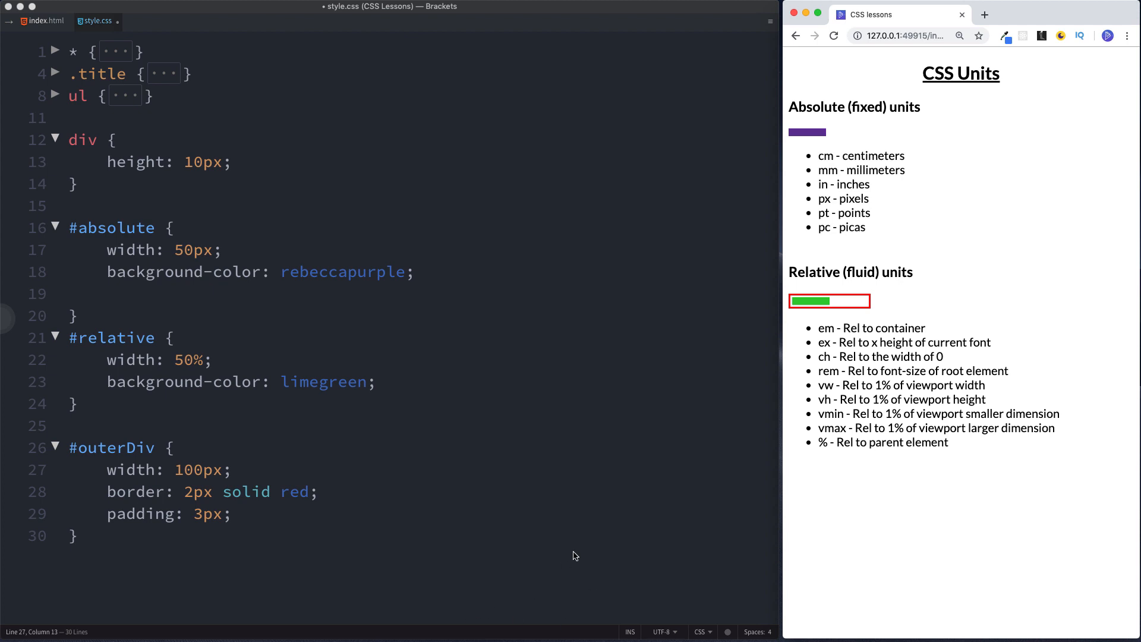
pyautogui.click(41, 20)
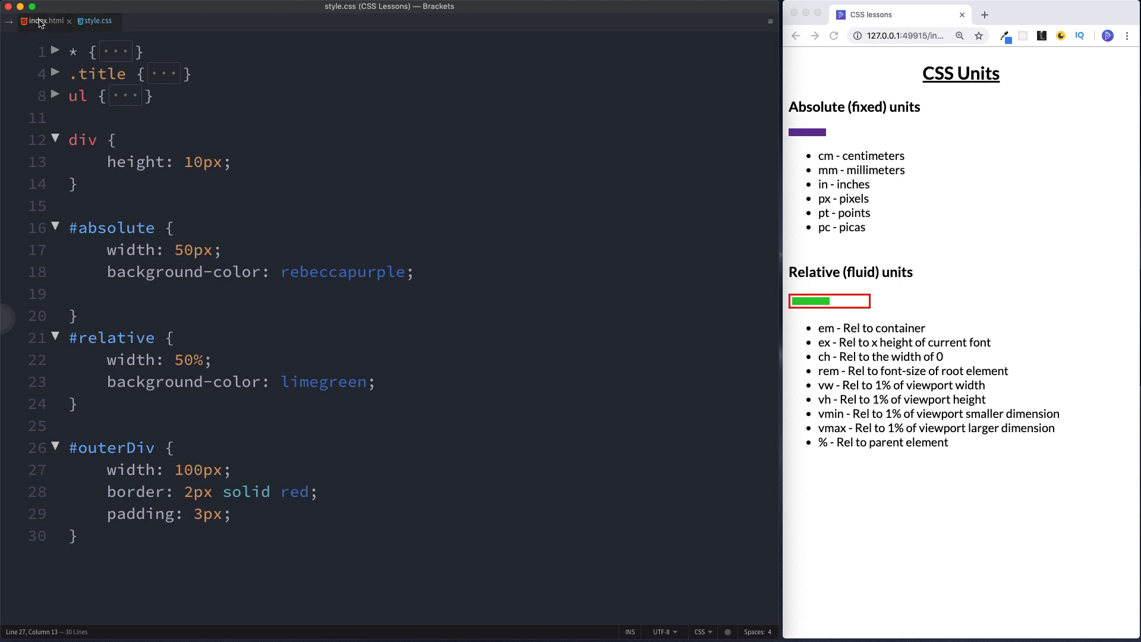
# - Add a '<p>Dev Dreamer</p>' paragraph after </ul> in index.html and return to style.css
pyautogui.click(43, 19)
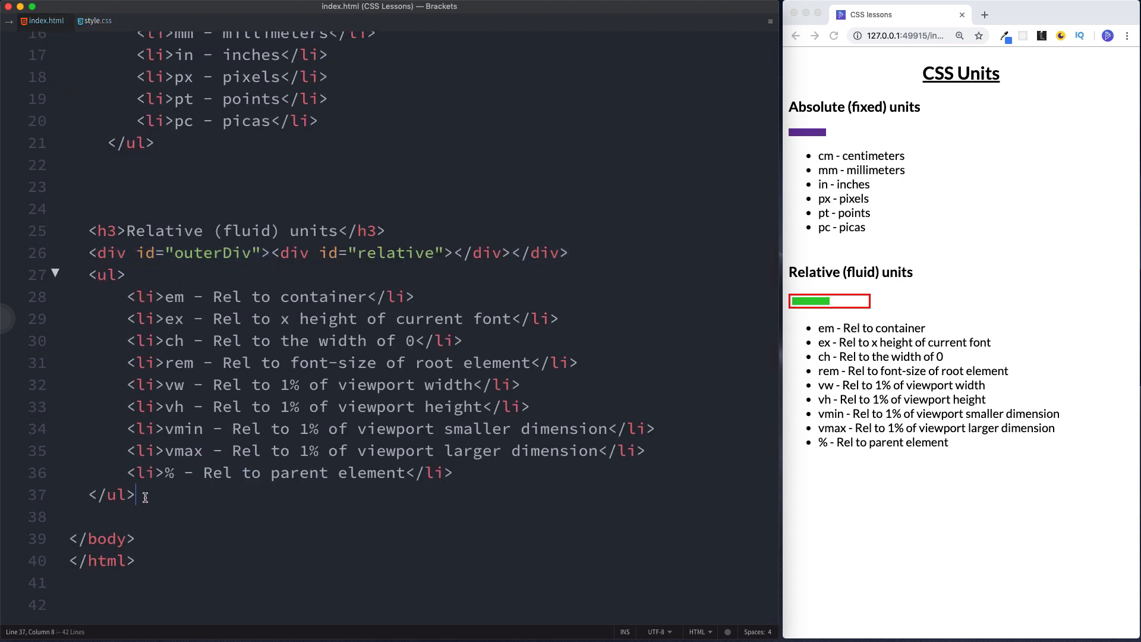
pyautogui.write('Dev Dreamer</p>')
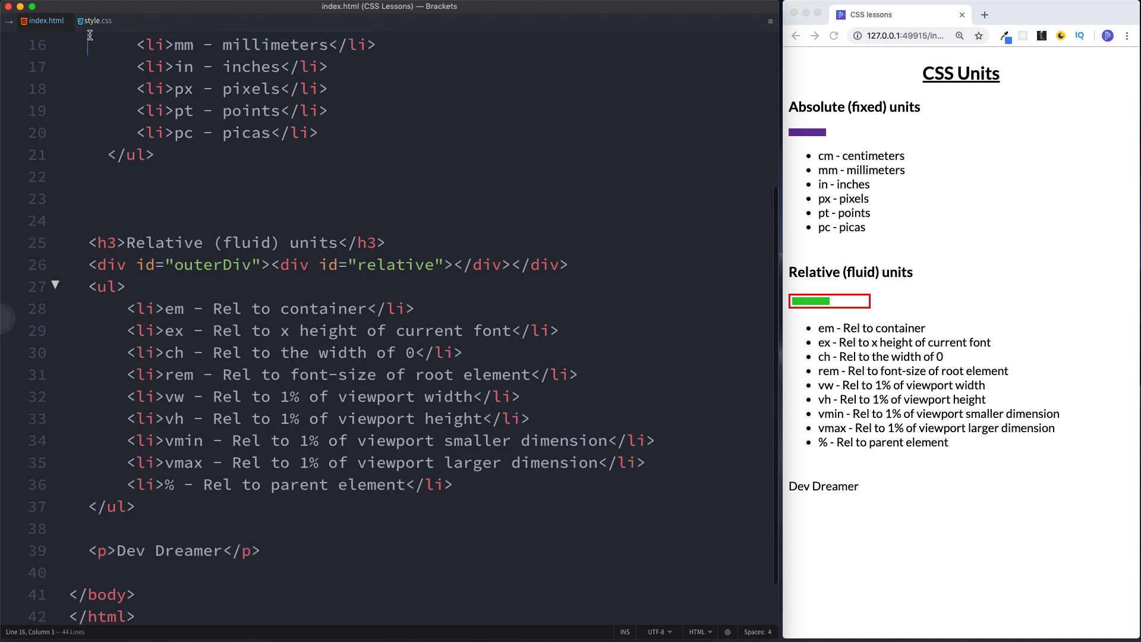
pyautogui.click(98, 22)
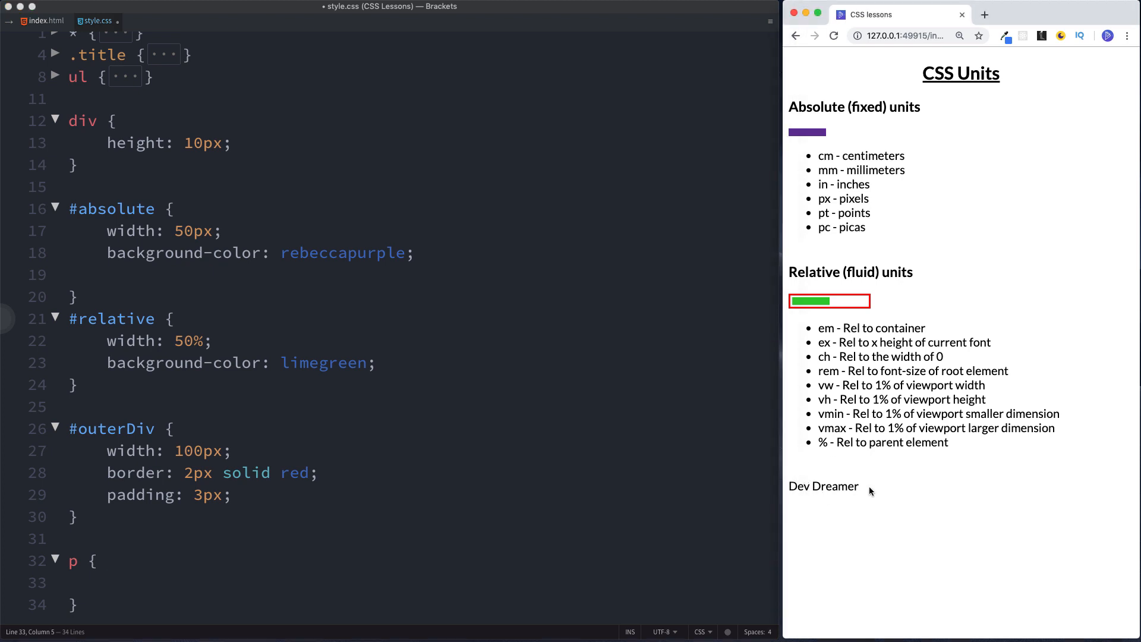
# - Add 'font-size: 1em' to the p rule
pyautogui.doubleClick(843, 486)
pyautogui.write('font')
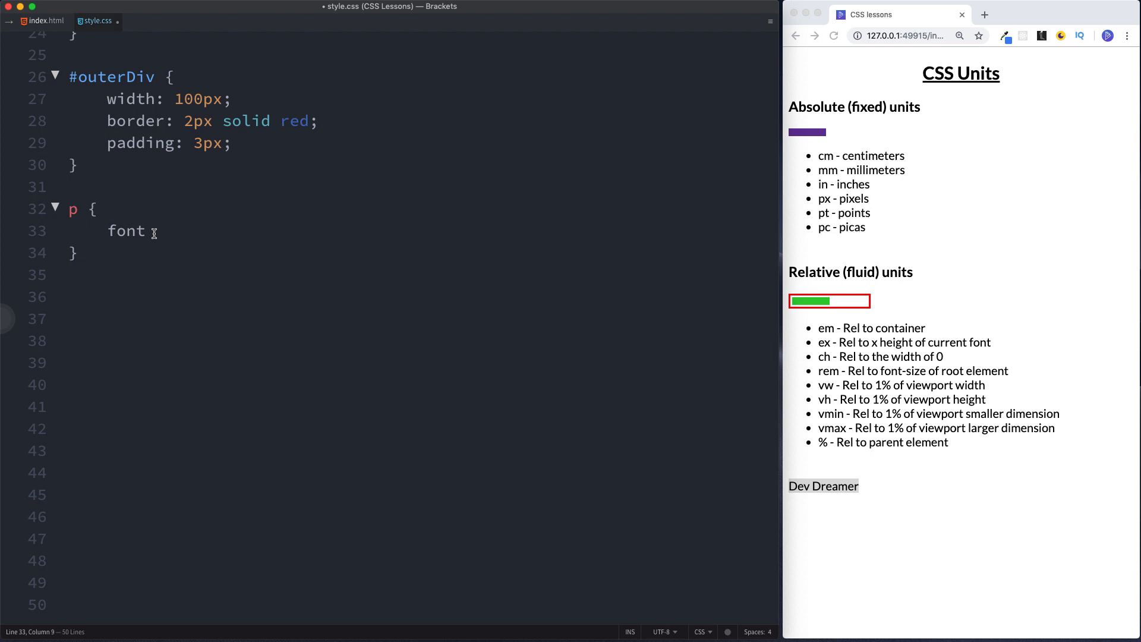
pyautogui.write('-size: 1em;')
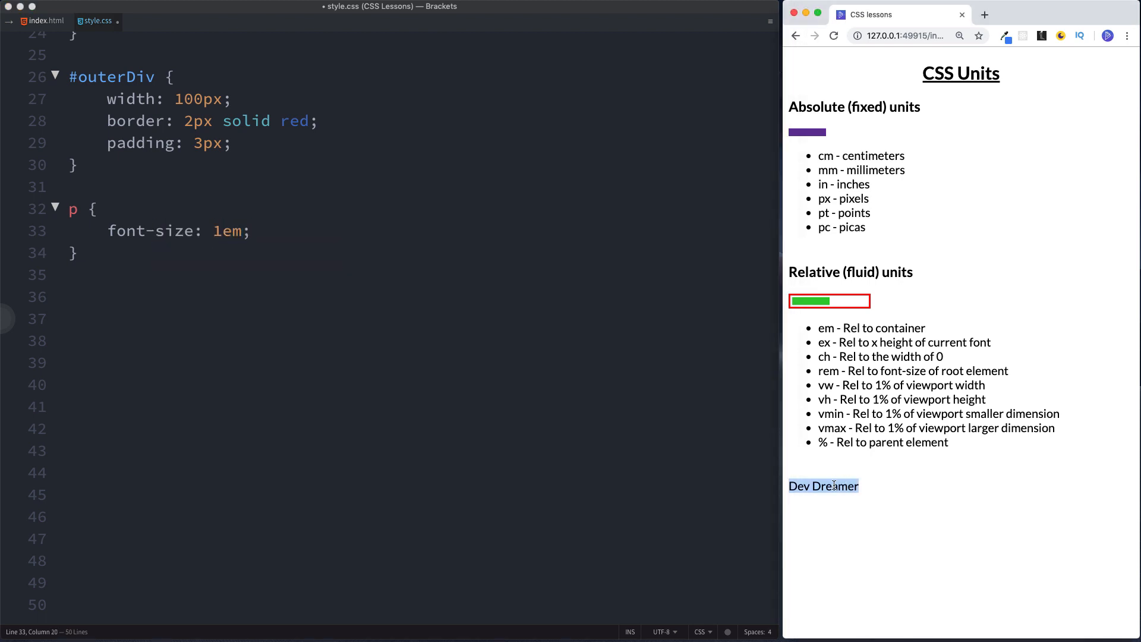
pyautogui.click(875, 495)
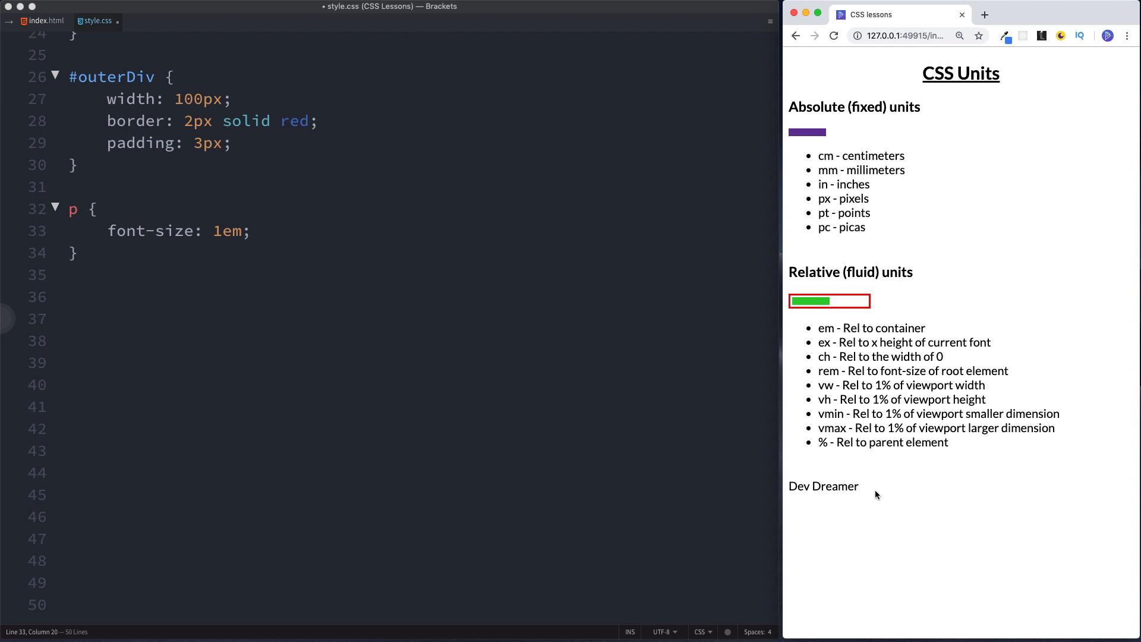
# - Change the paragraph font-size to 2em, then delete the value
pyautogui.click(221, 231)
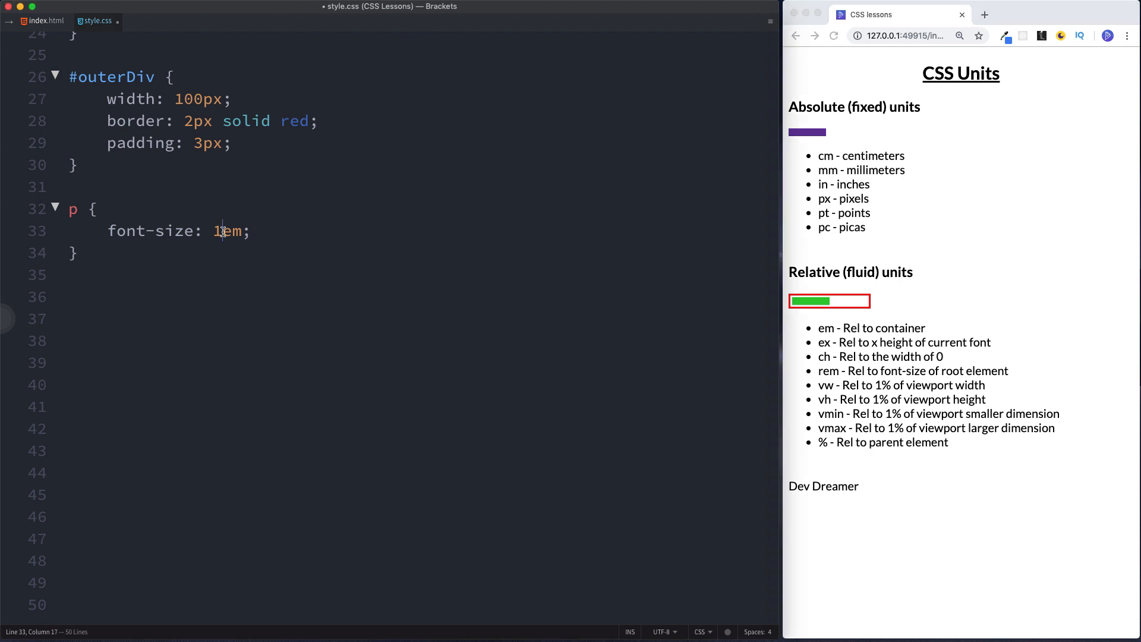
pyautogui.press('Backspace')
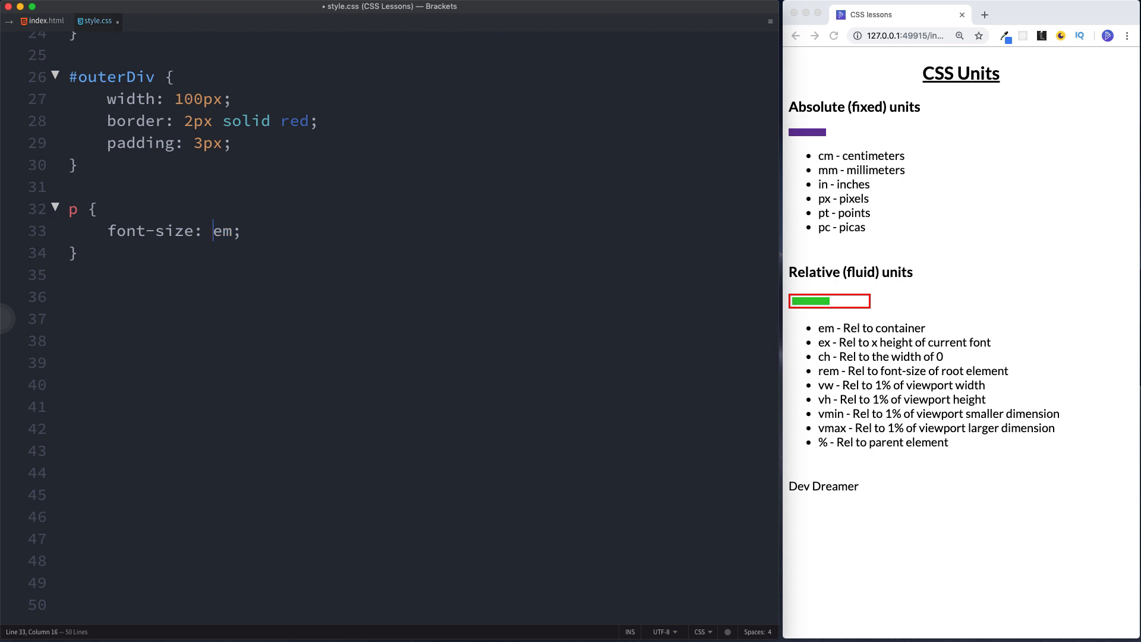
pyautogui.write('2')
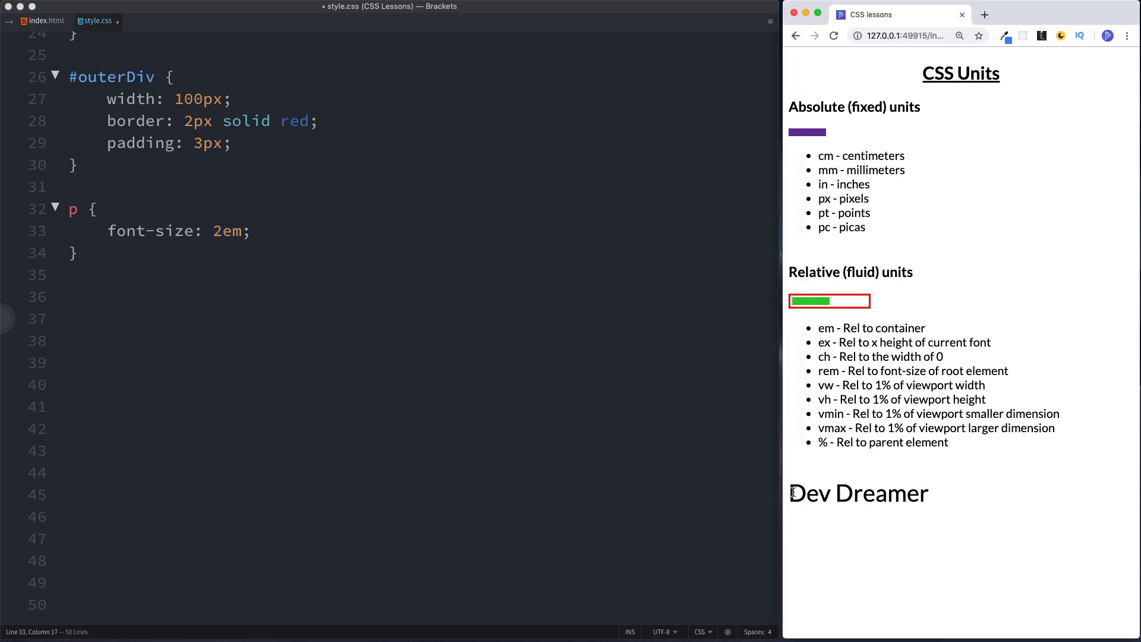
pyautogui.doubleClick(858, 493)
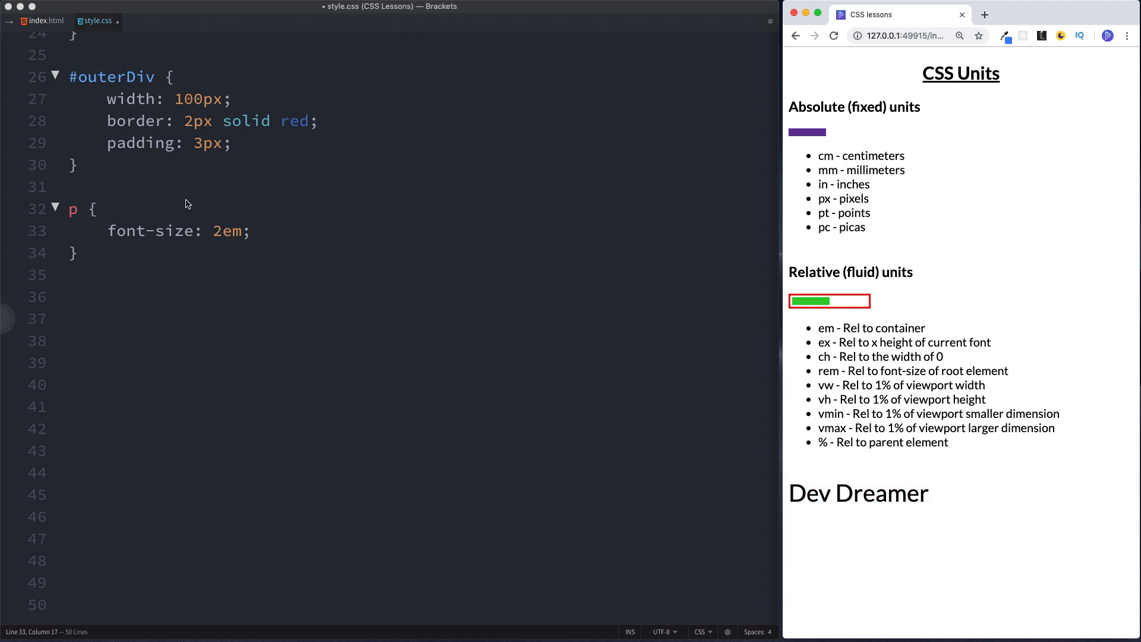
pyautogui.press('Backspace')
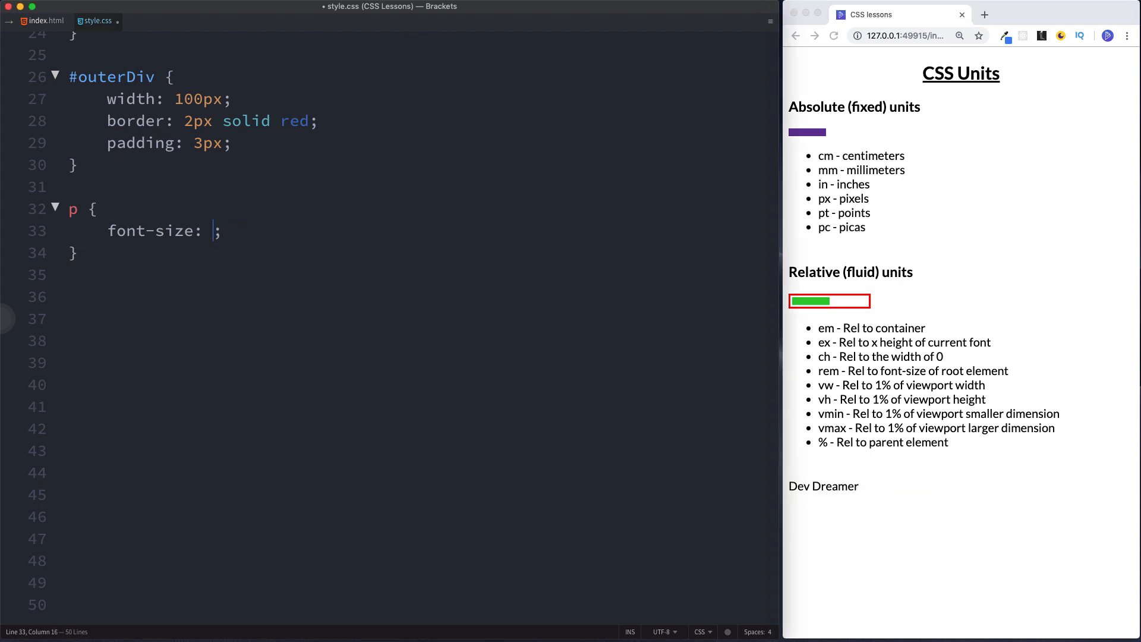
# - Set the p rule's font-size to 5vw
pyautogui.write('5vw')
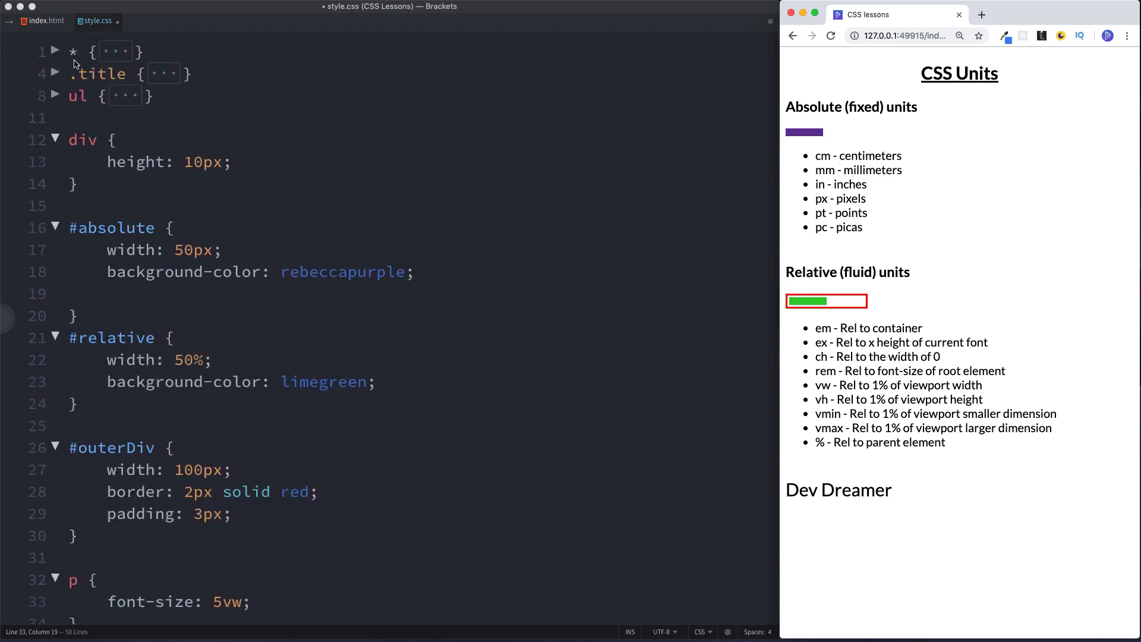
pyautogui.moveTo(43, 24)
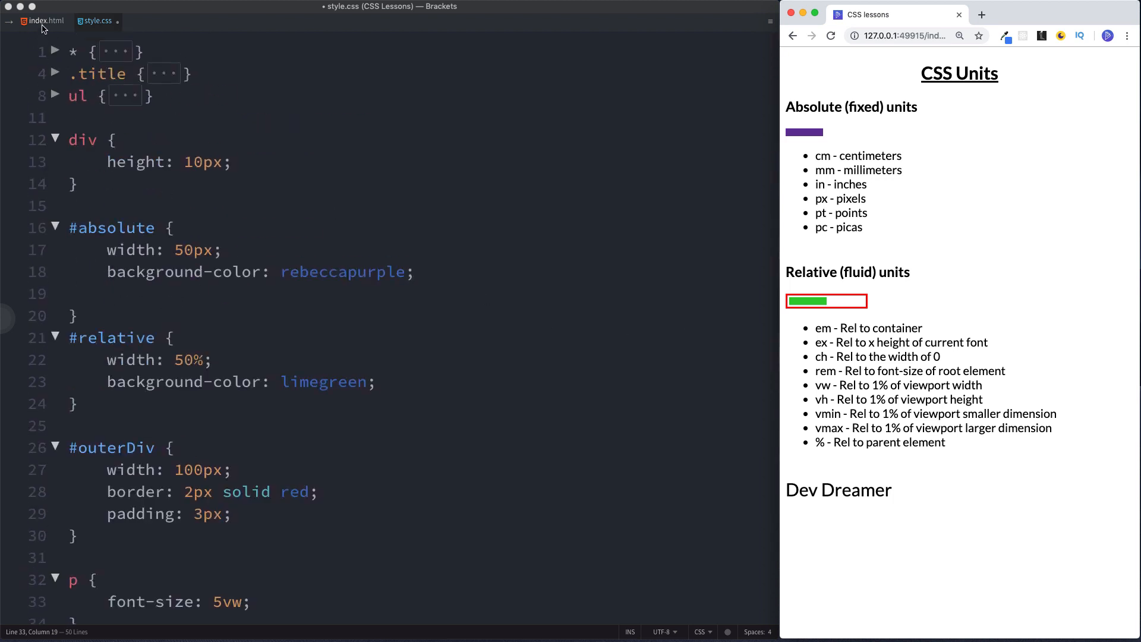